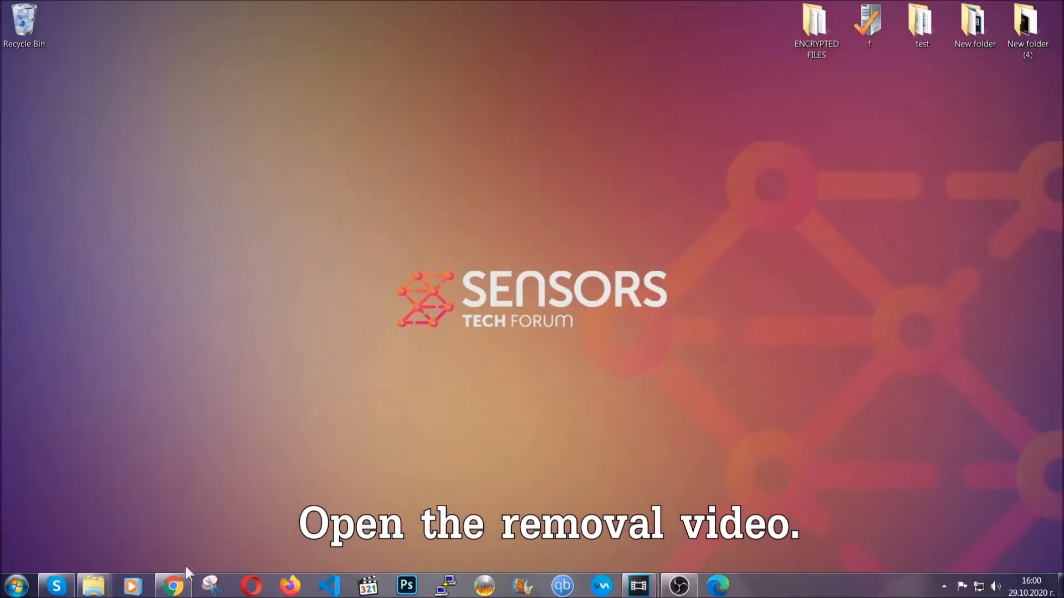
- Download SpyHunter-Installer.exe via the Full Removal Guide link and launch it from the download bar
left_click(172, 585)
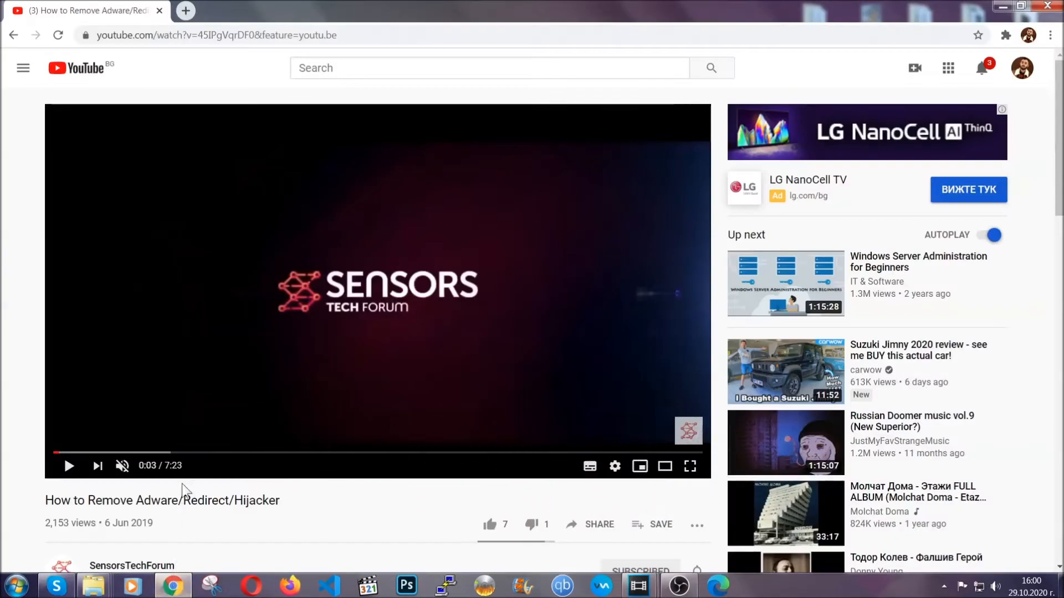
scroll("down", 3)
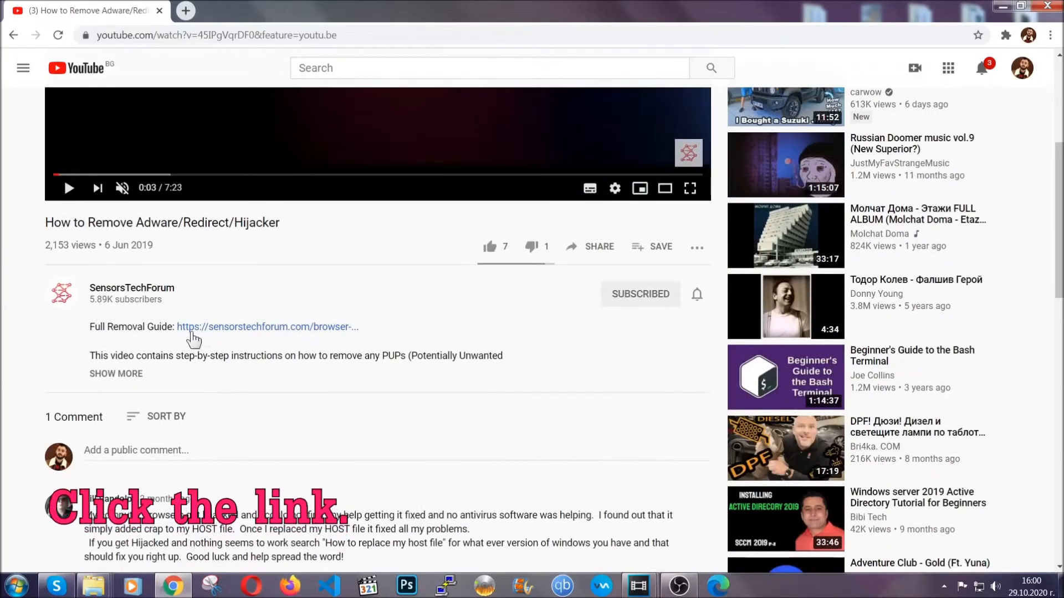
mouse_move(244, 333)
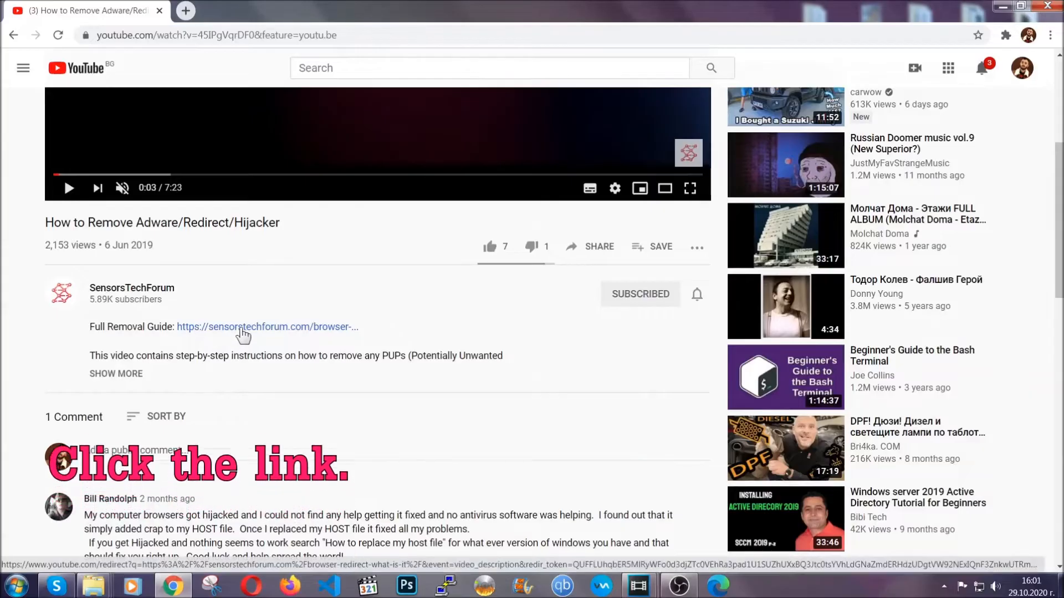
left_click(268, 326)
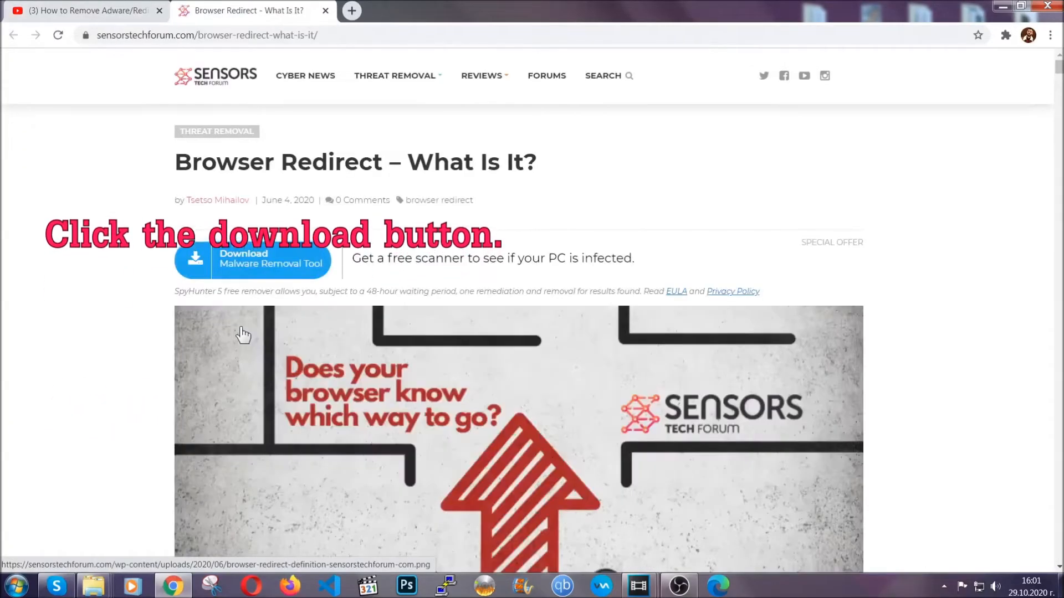
mouse_move(252, 259)
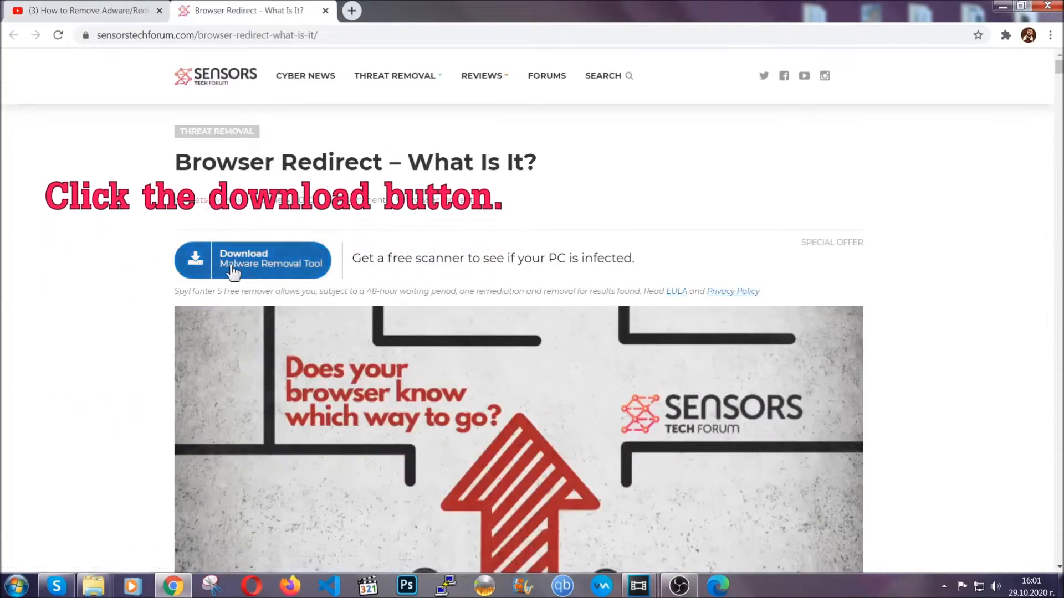
left_click(253, 262)
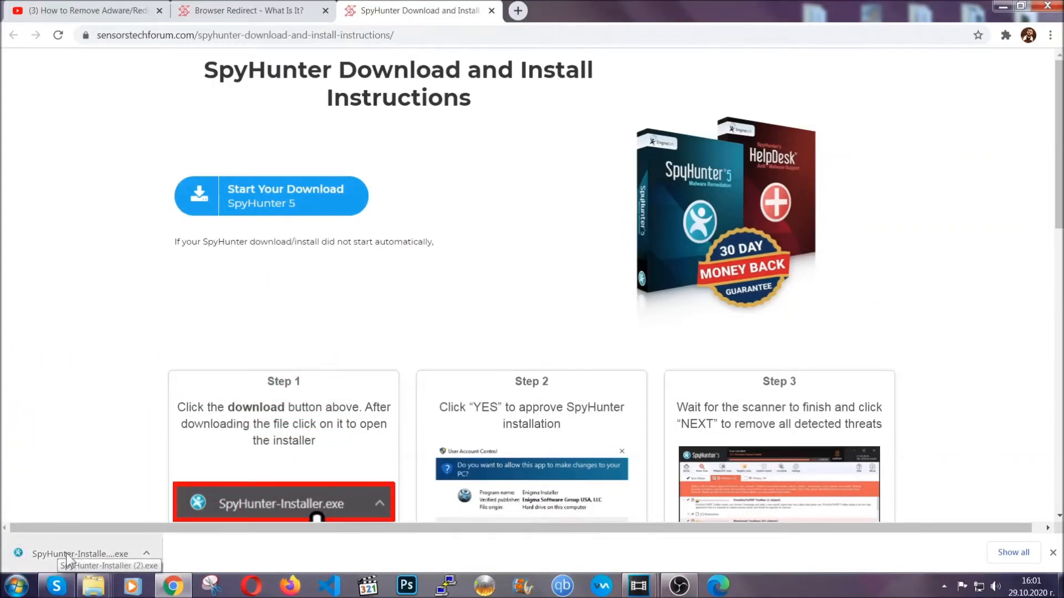
left_click(80, 555)
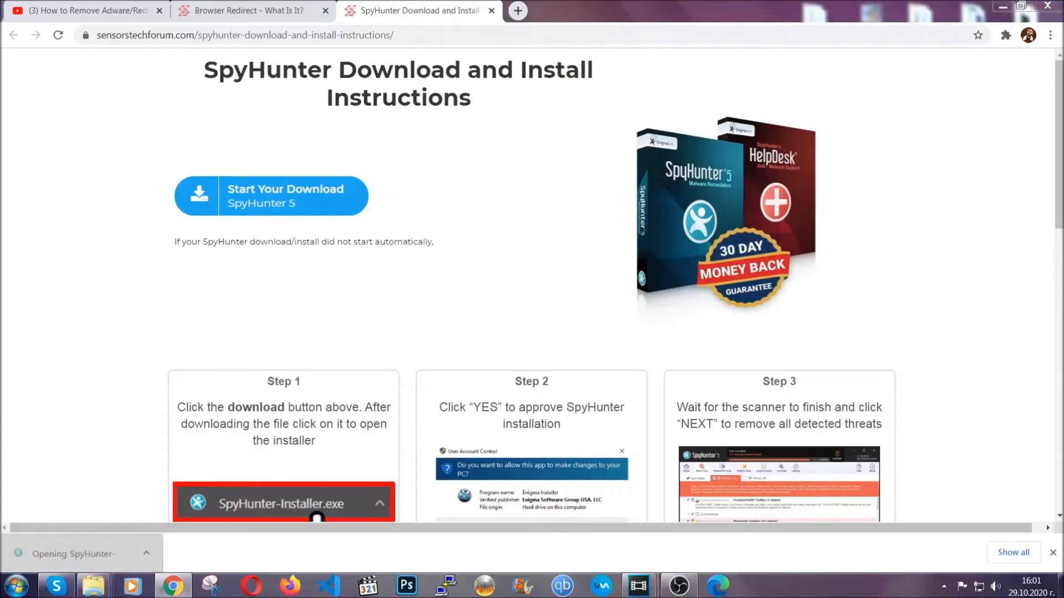
- Allow the installer, choose English, accept the EULA and Privacy Policy, and install
left_click(283, 503)
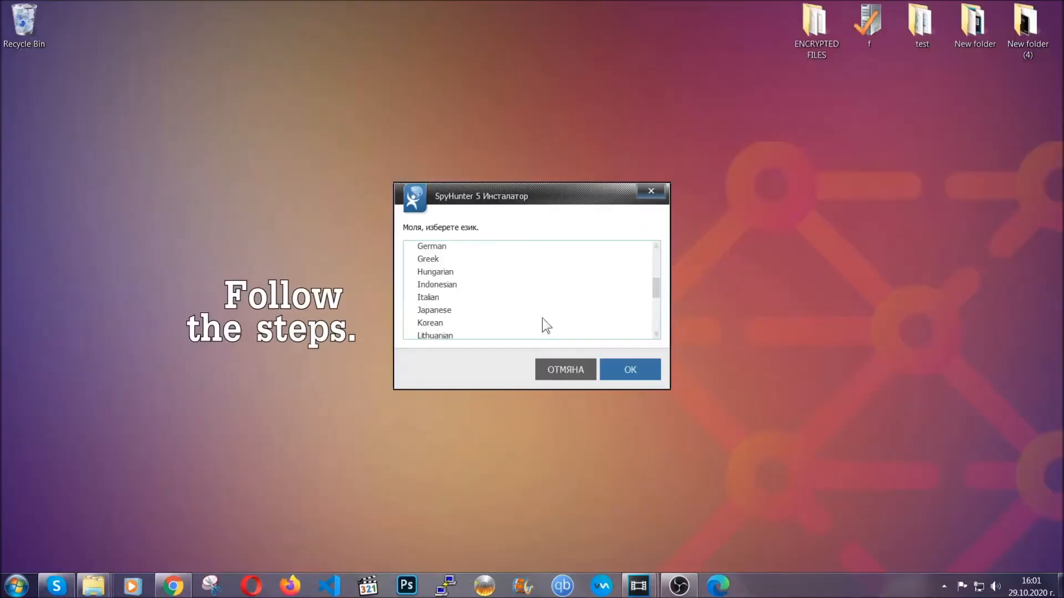
scroll("up", 3)
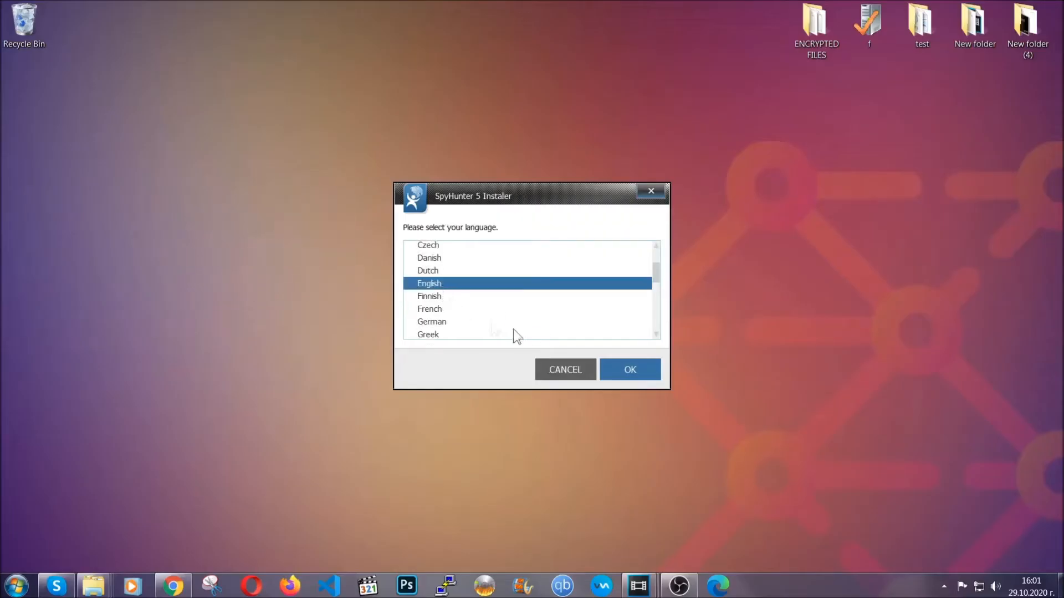
left_click(630, 369)
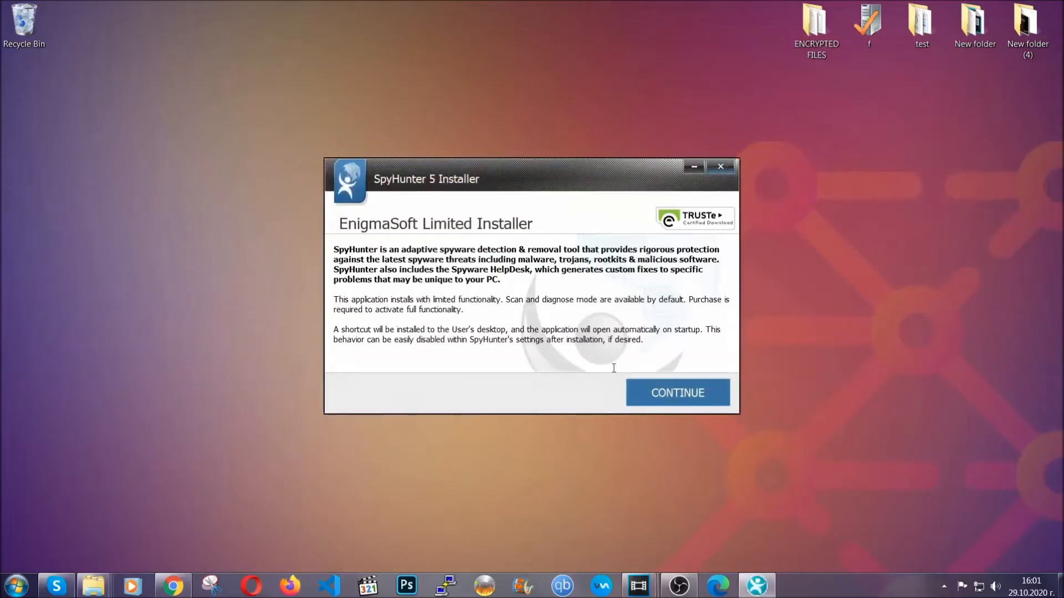
left_click(676, 393)
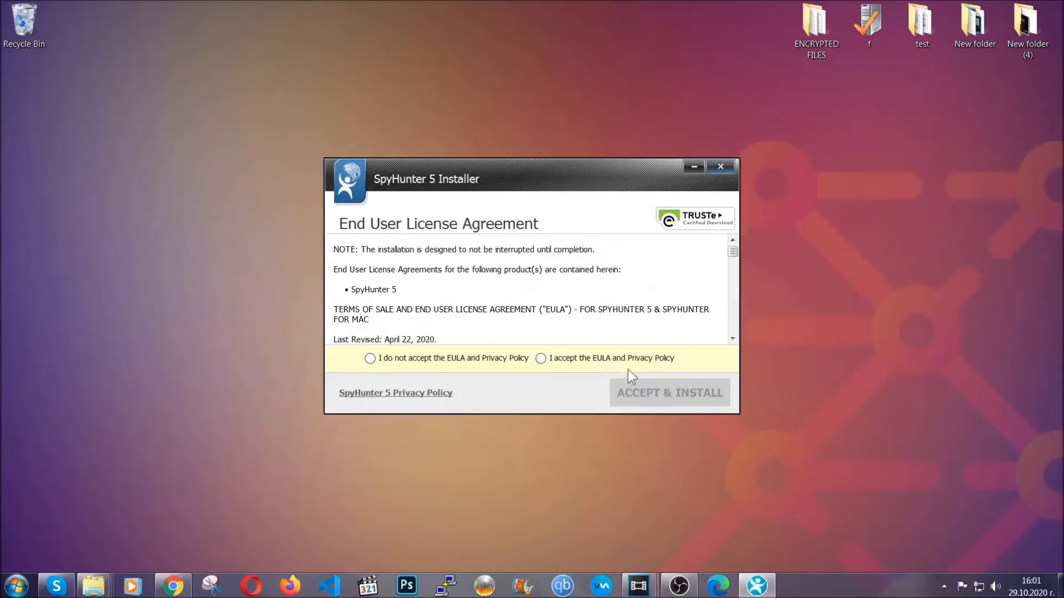
left_click(669, 392)
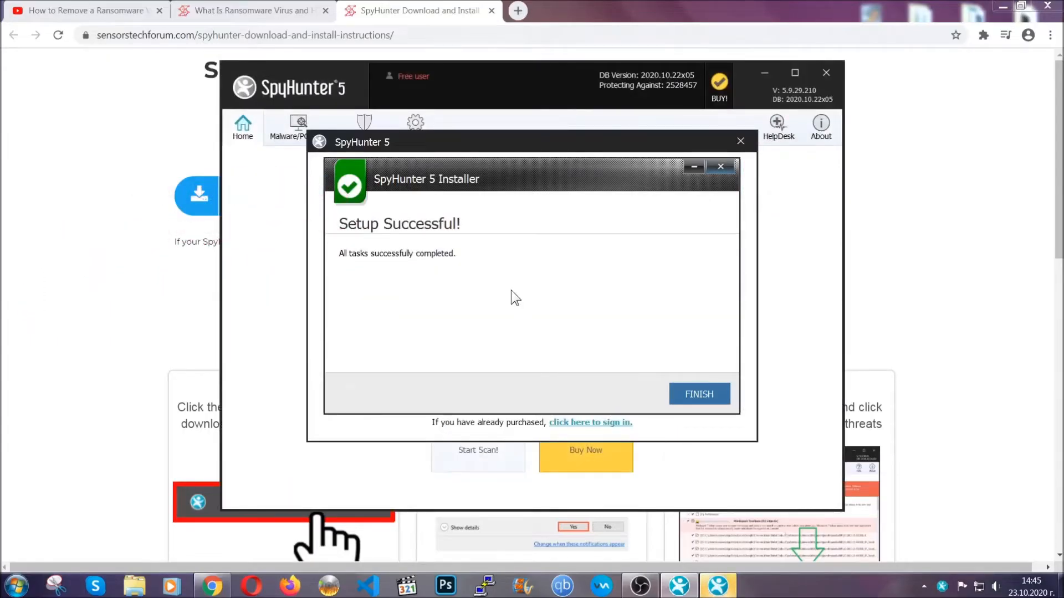
- Finish setup, let the scan run and tick the detected PUPs (Keygen.exe) for removal
left_click(698, 393)
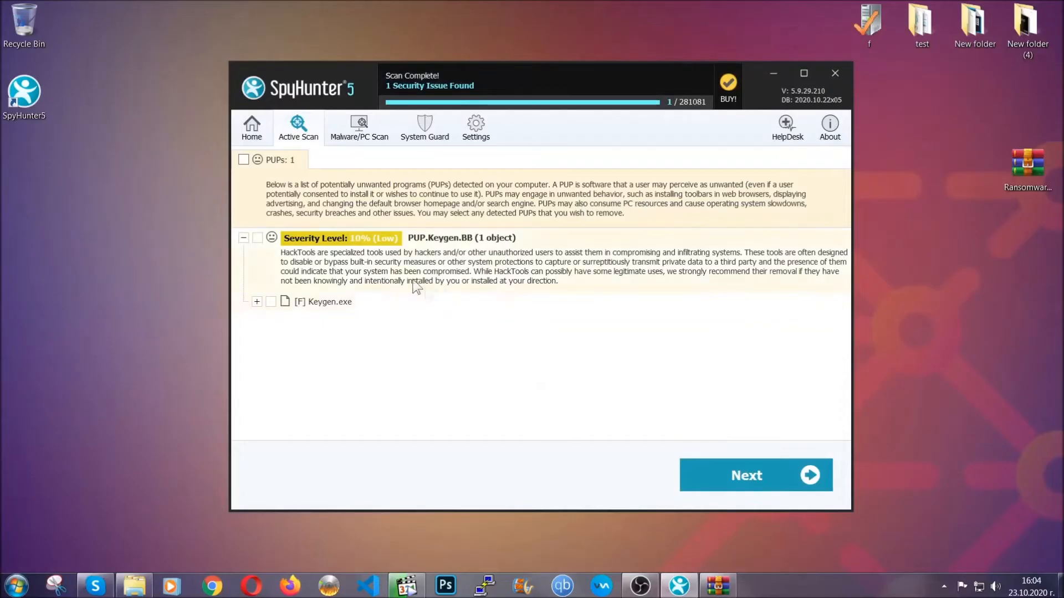
left_click(243, 160)
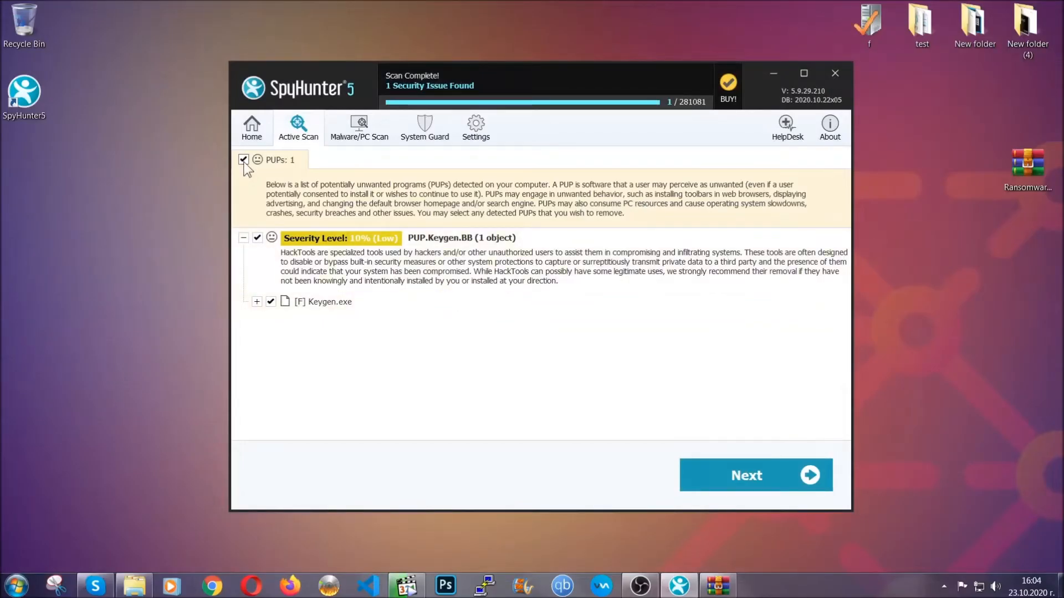
mouse_move(751, 475)
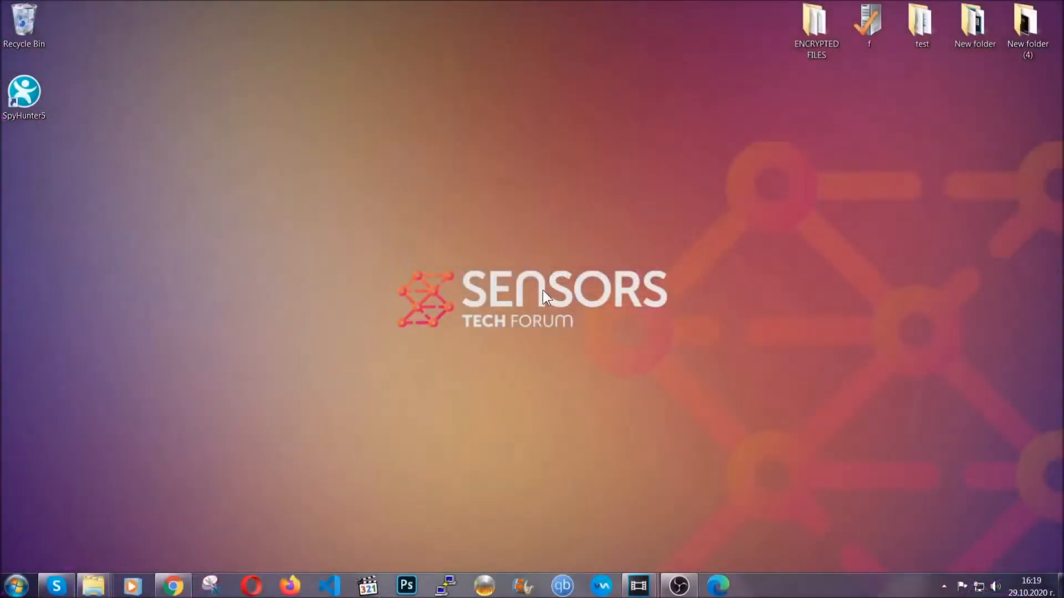
- Reach Programs and Features via the Run box and locate SUSPICIOUS PROGRAM in the list
key("Win+r")
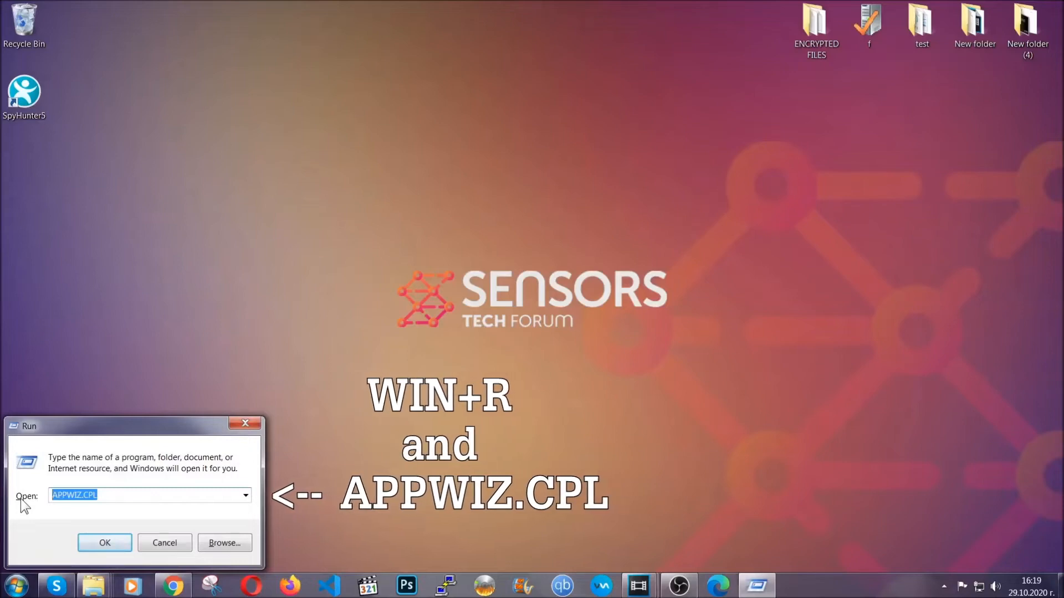
left_click(105, 543)
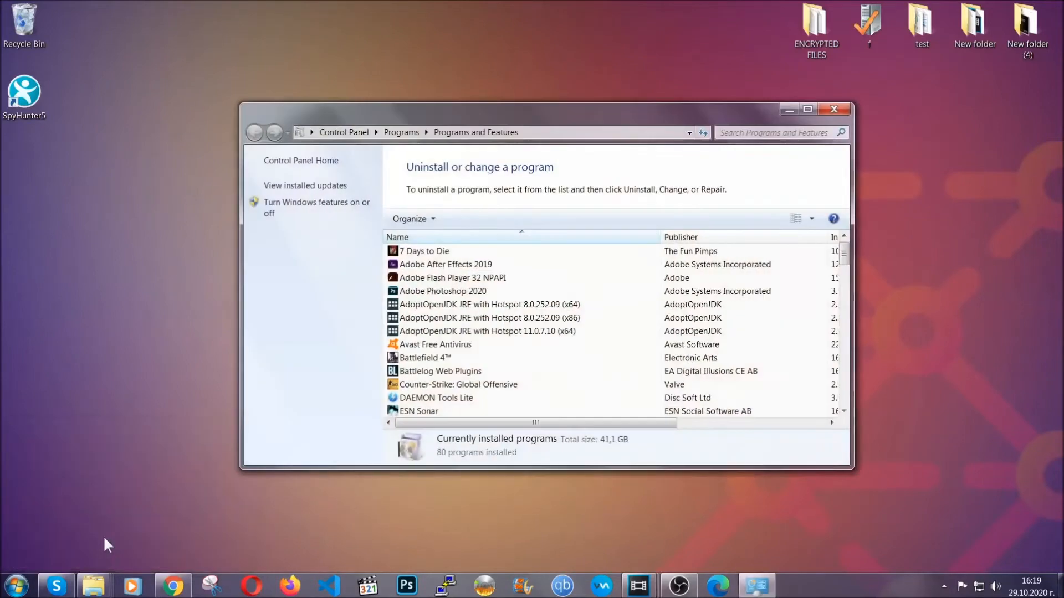
scroll("down", 3)
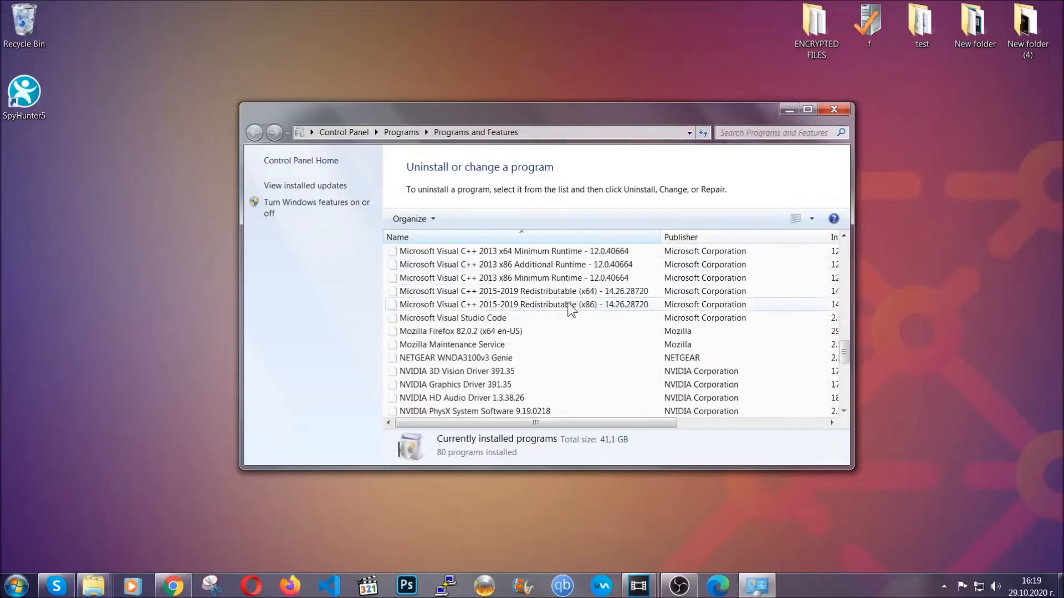
scroll("down", 3)
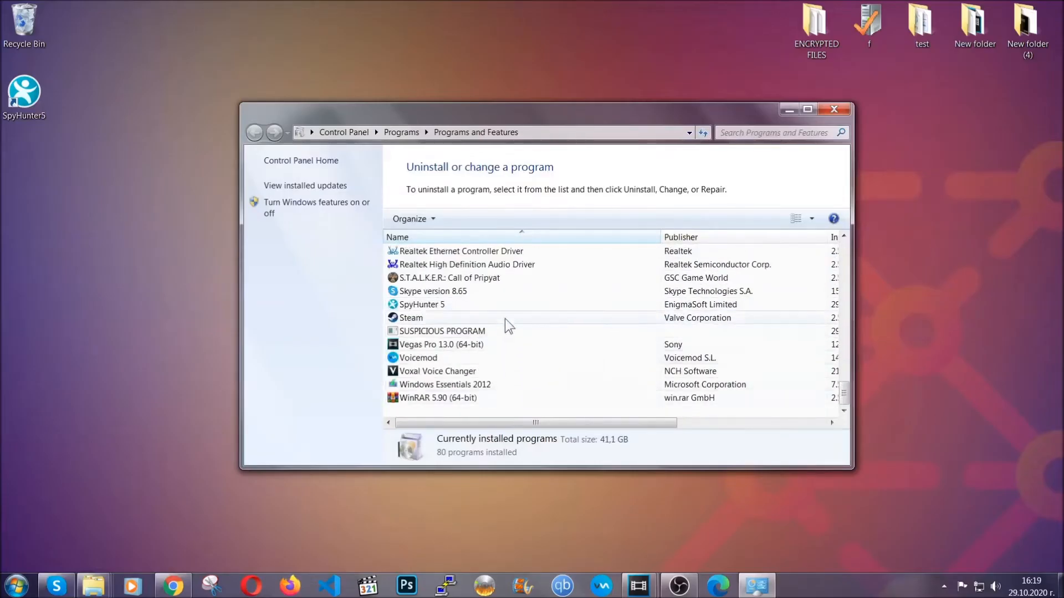
- Uninstall SUSPICIOUS PROGRAM, confirm removal and acknowledge the success message
left_click(442, 330)
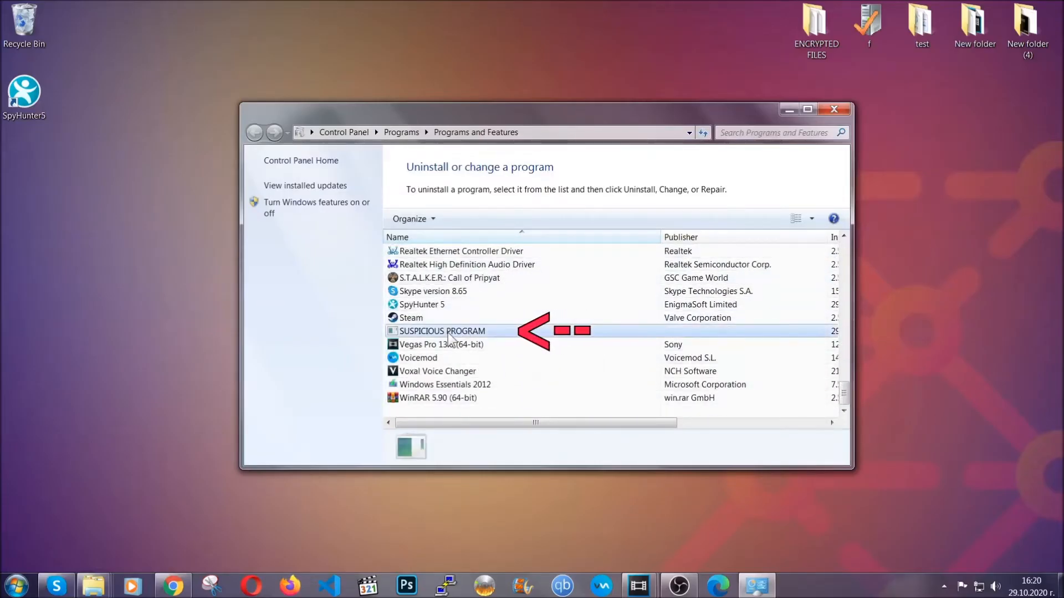
left_click(442, 331)
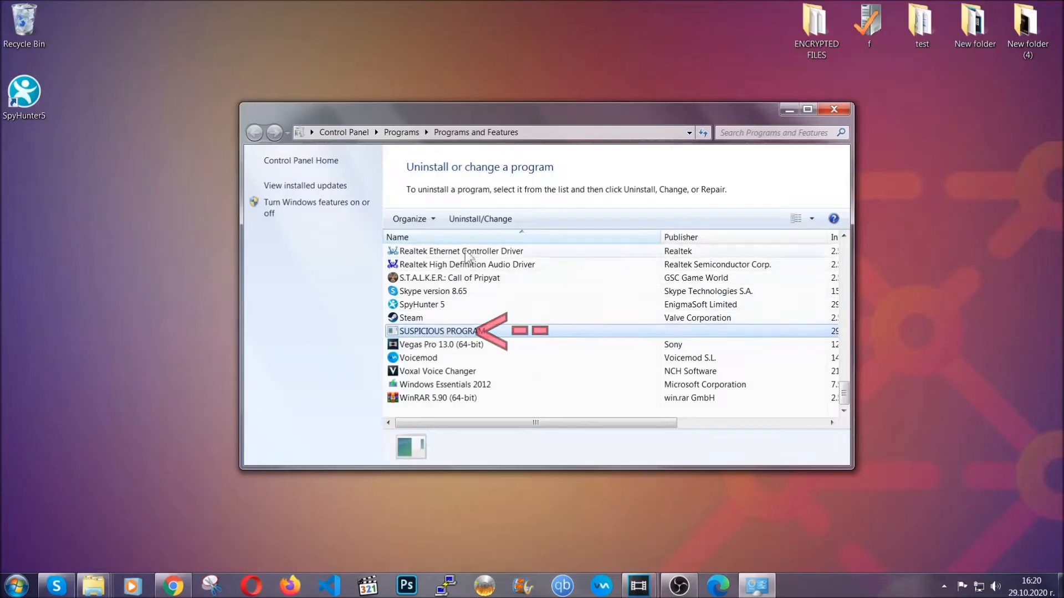
left_click(480, 218)
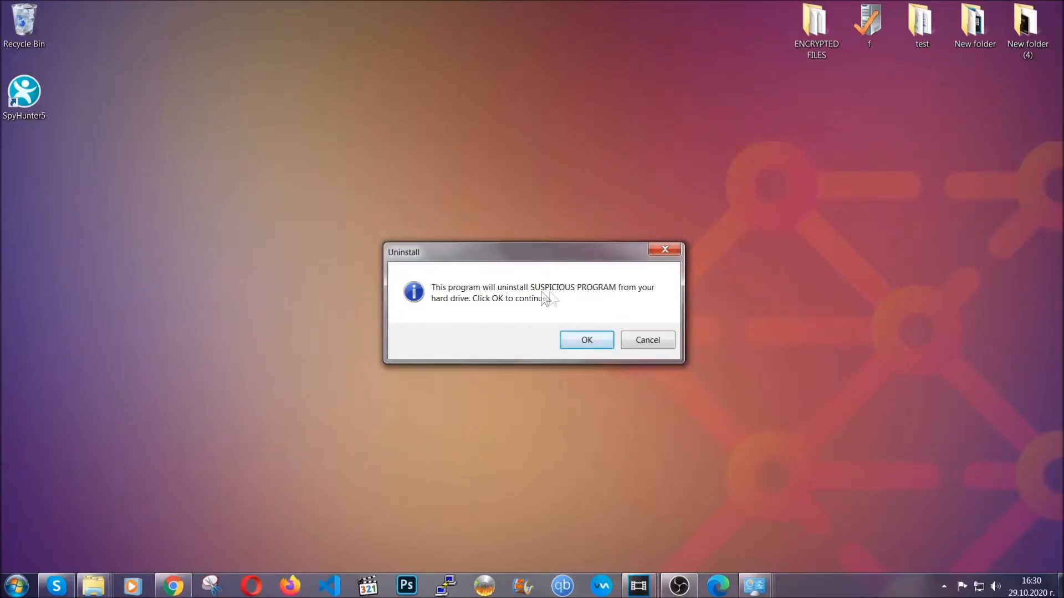
left_click(586, 341)
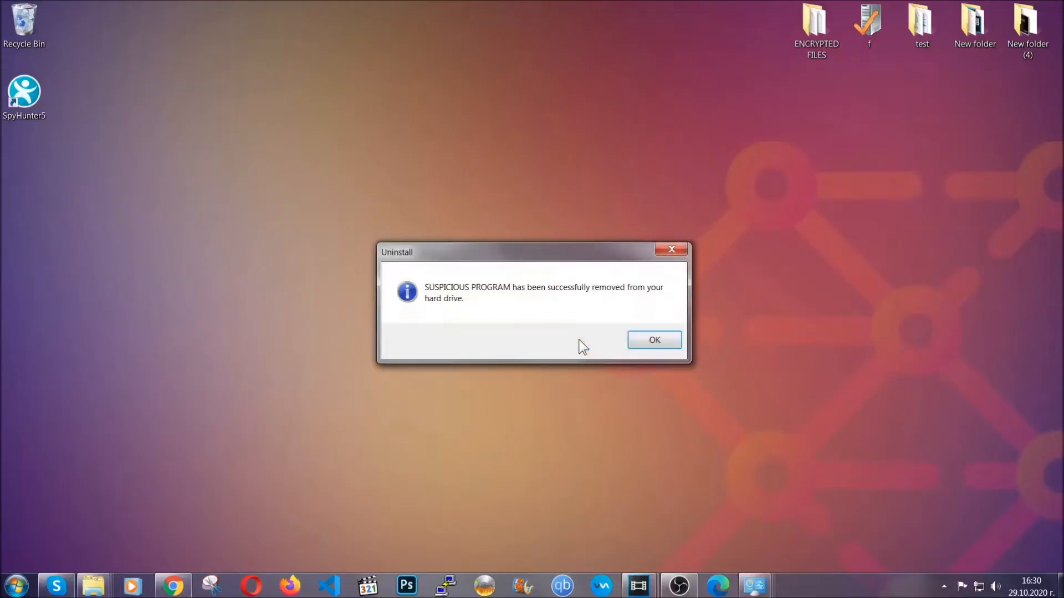
mouse_move(633, 309)
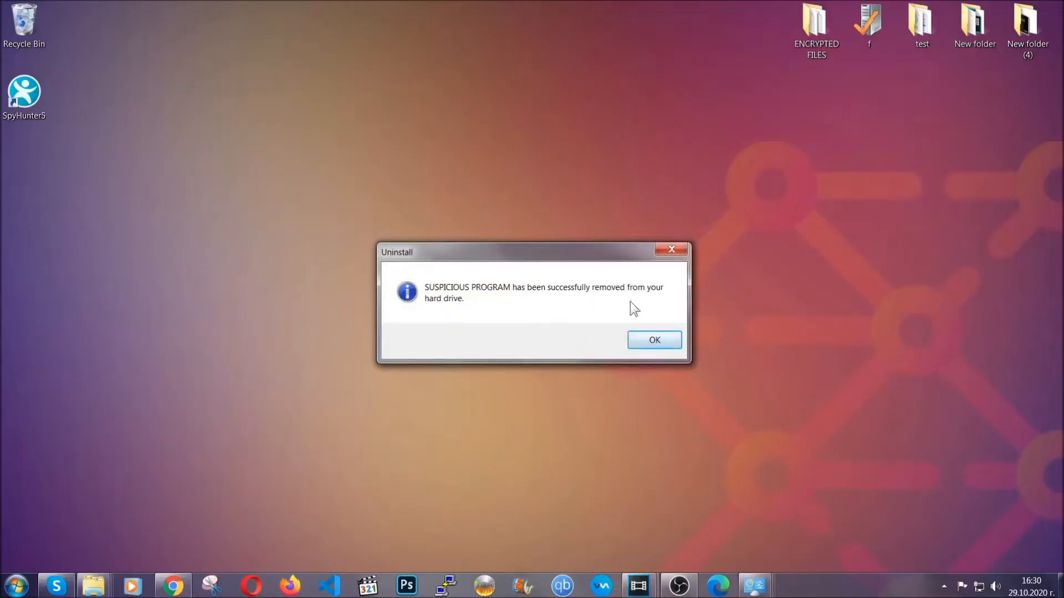
left_click(654, 340)
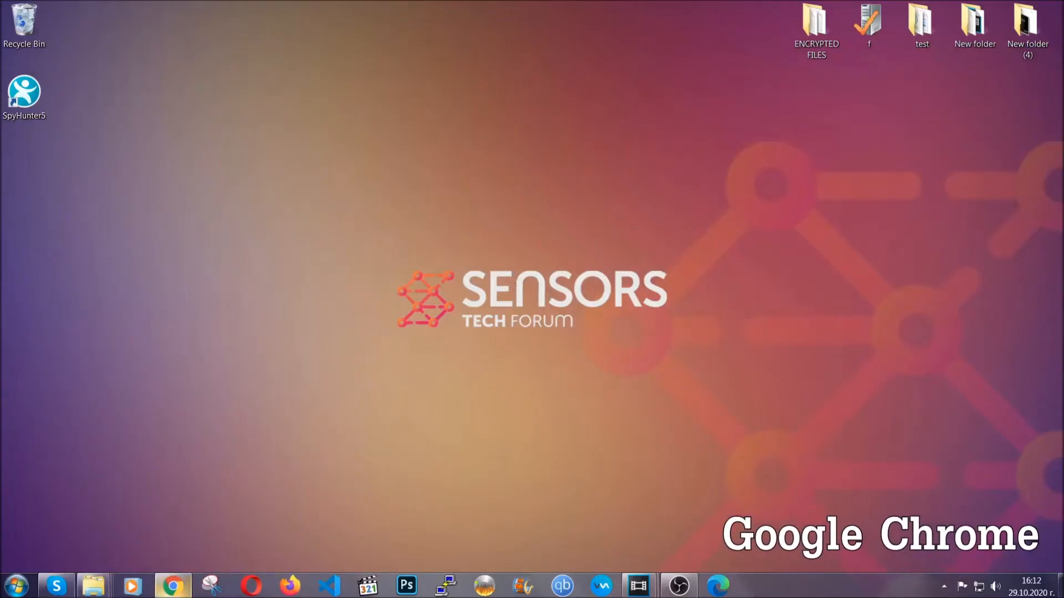
- Launch Chrome and go to chrome://settings/clearBrowserData
left_click(173, 585)
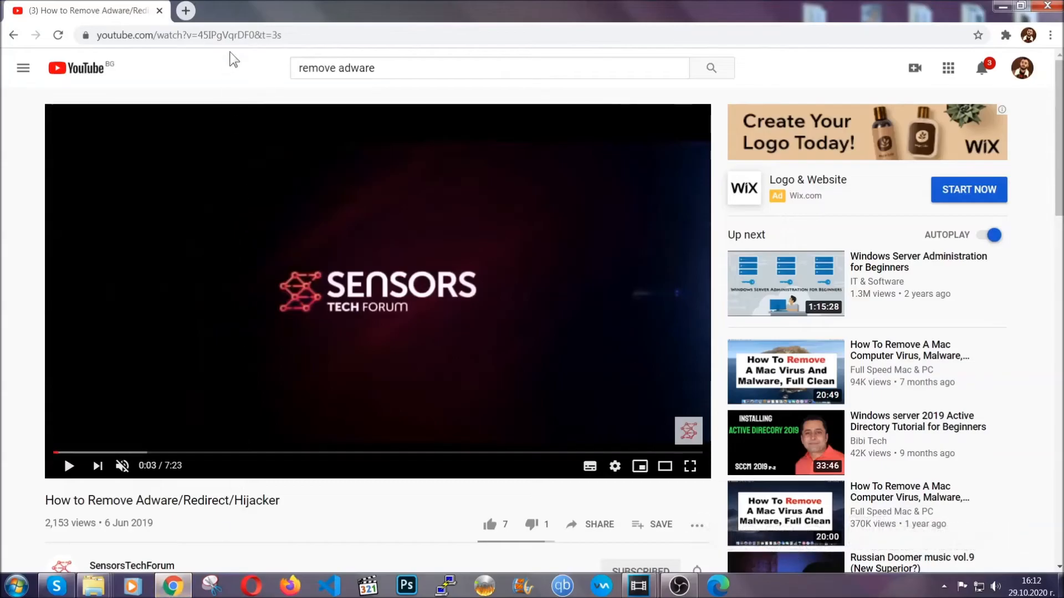
type("chrome://settings/clearBrowserData")
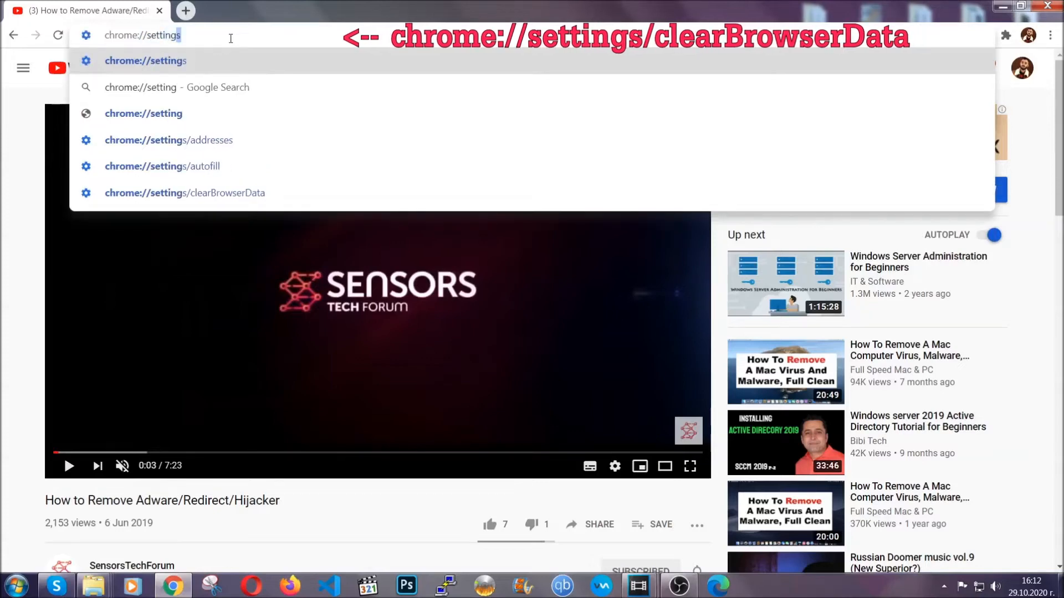
type("/ce")
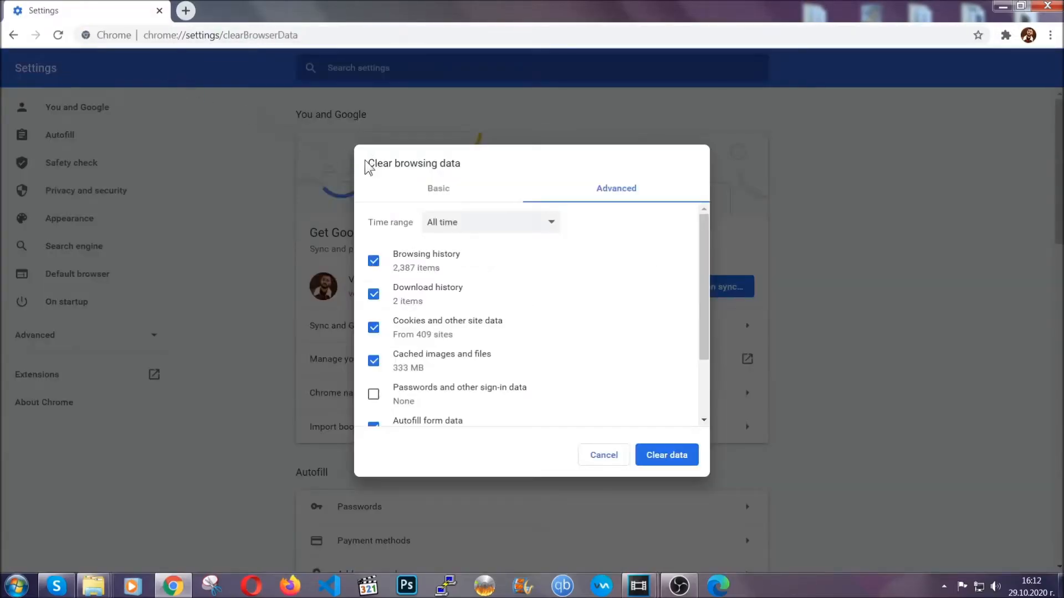
- Set the time range to All time, keep Passwords unticked, and clear the data
double_click(413, 163)
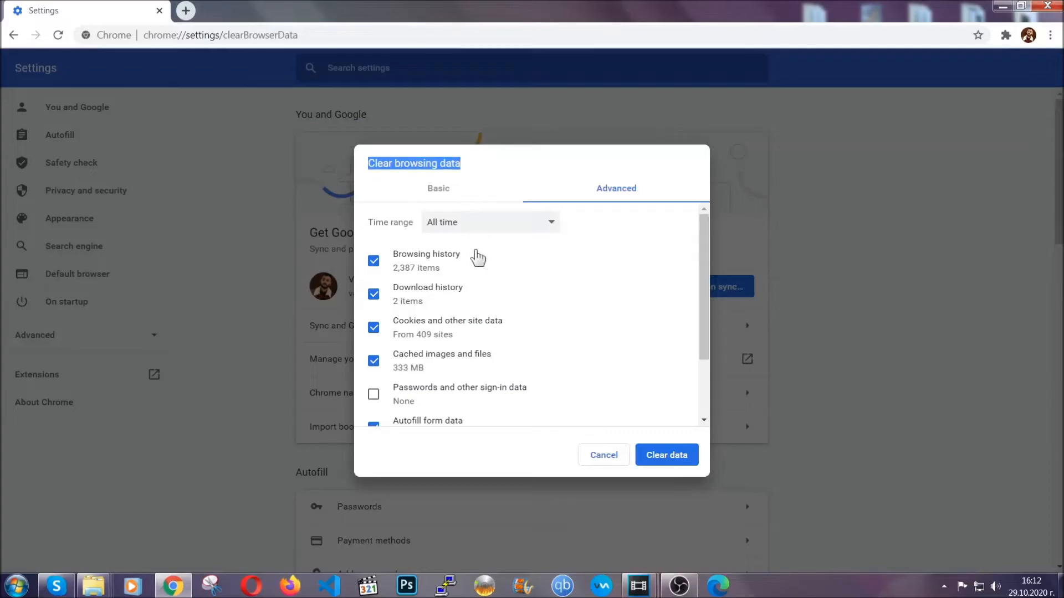
left_click(490, 221)
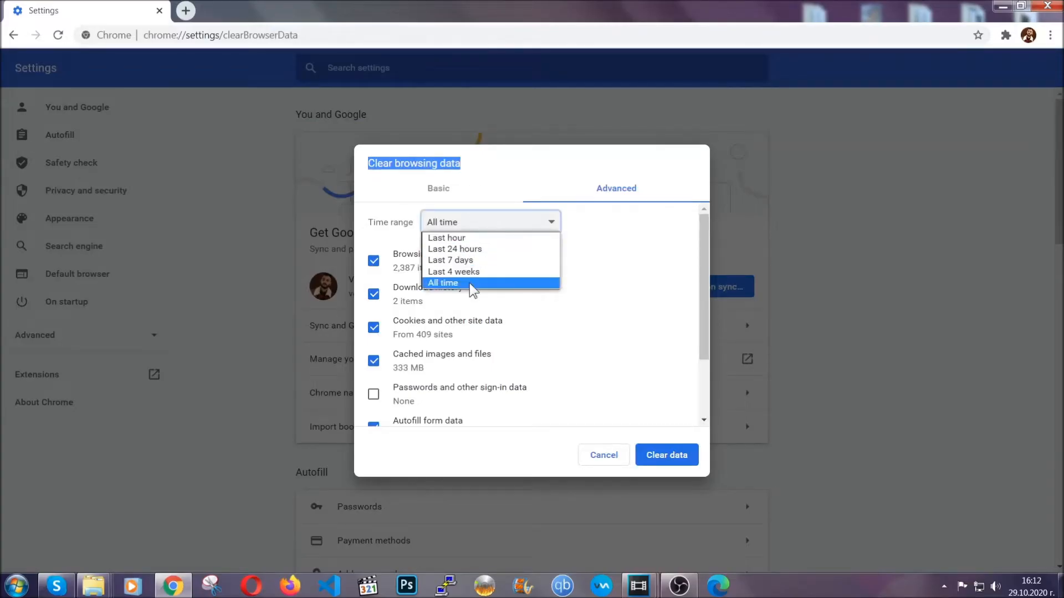
left_click(442, 283)
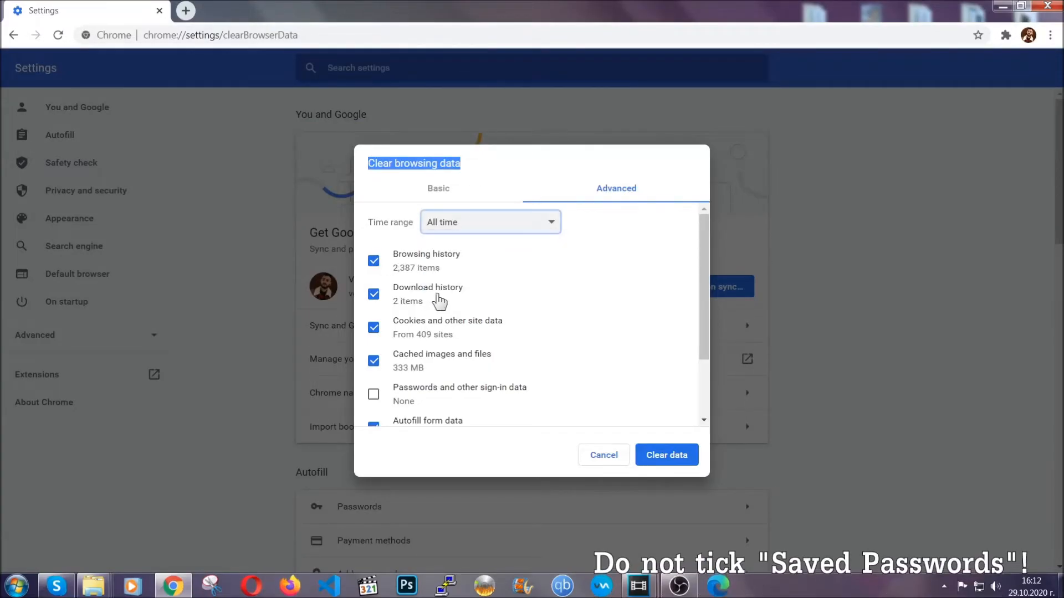
scroll("down", 3)
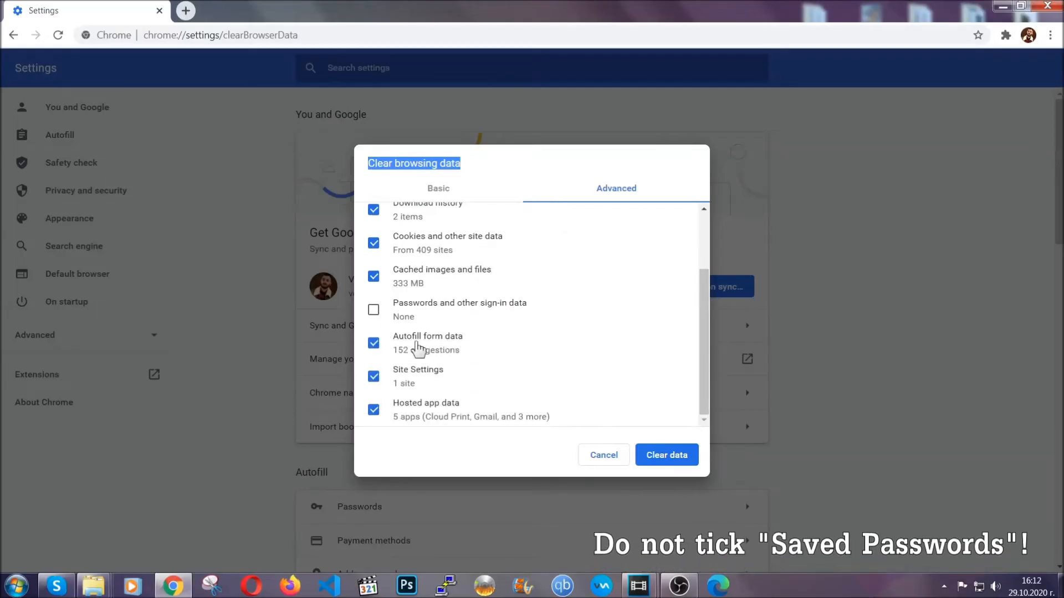
mouse_move(603, 397)
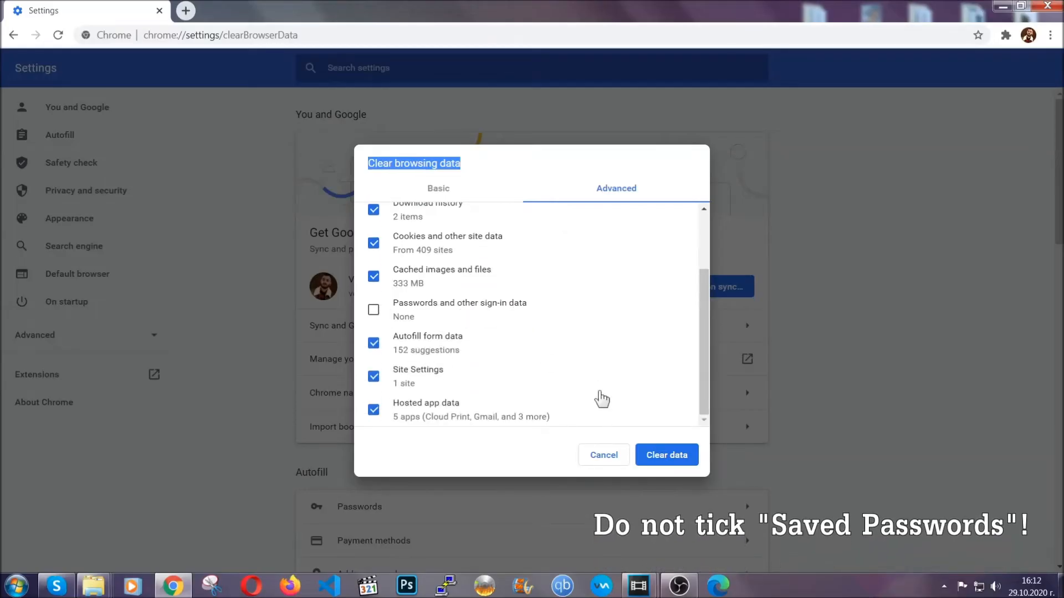
left_click(666, 454)
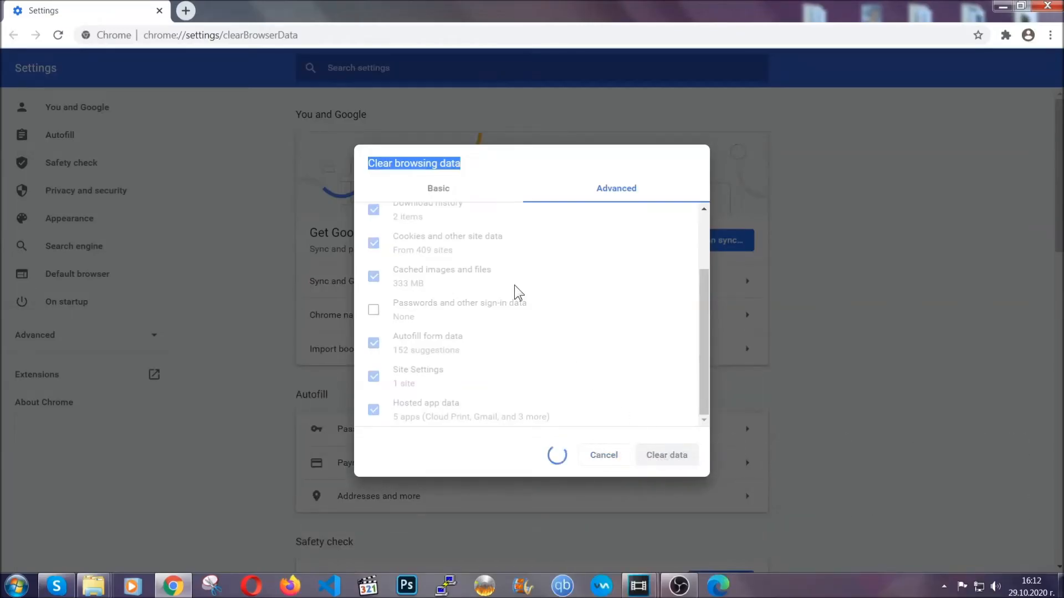
left_click(667, 454)
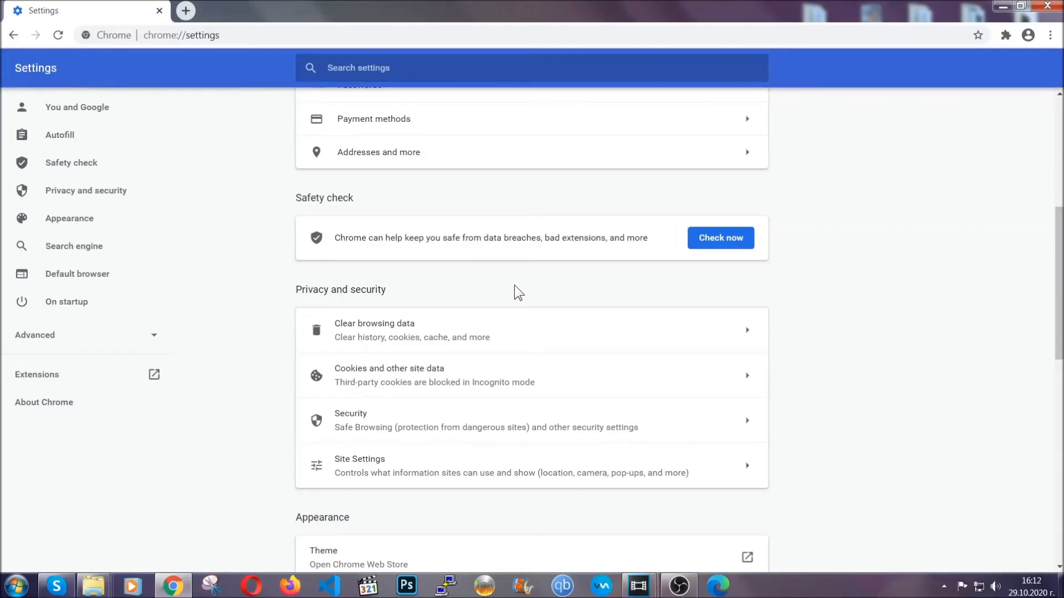
mouse_move(1050, 36)
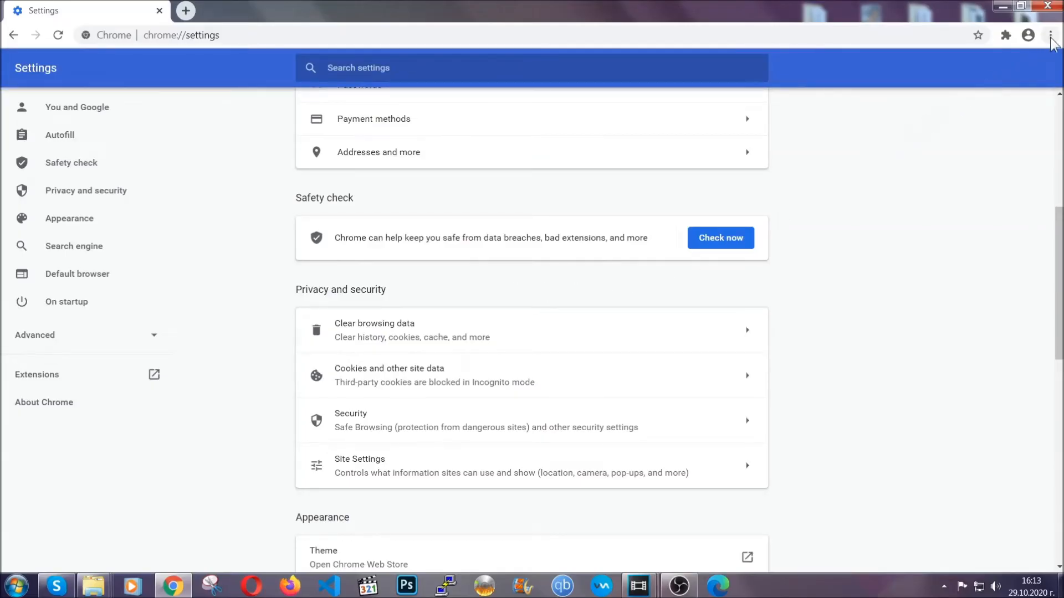
- Remove the Bulk Media Downloader extension from Chrome's Extensions page and confirm
left_click(1051, 35)
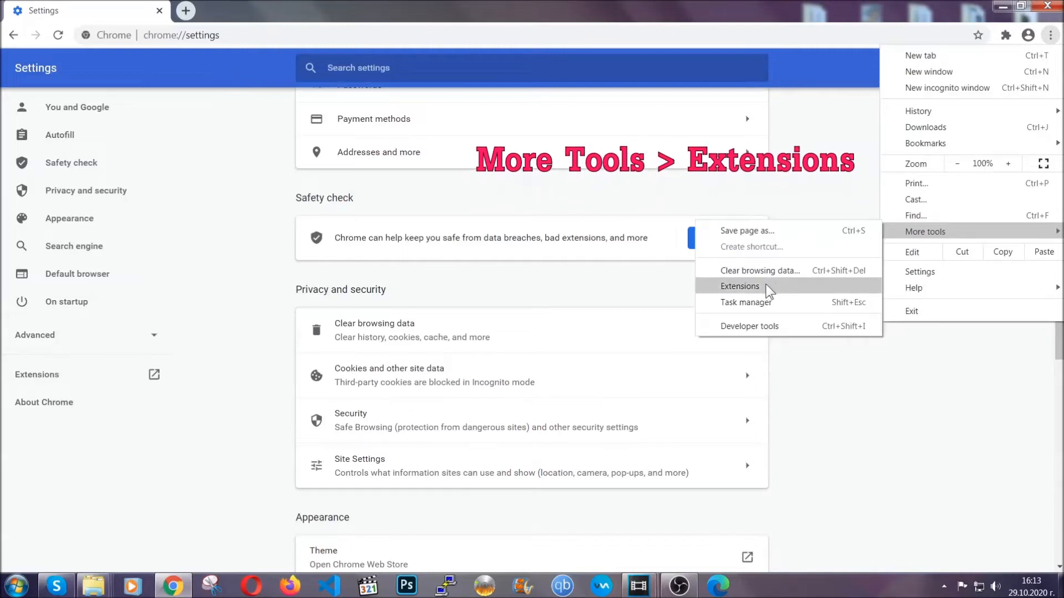
left_click(739, 286)
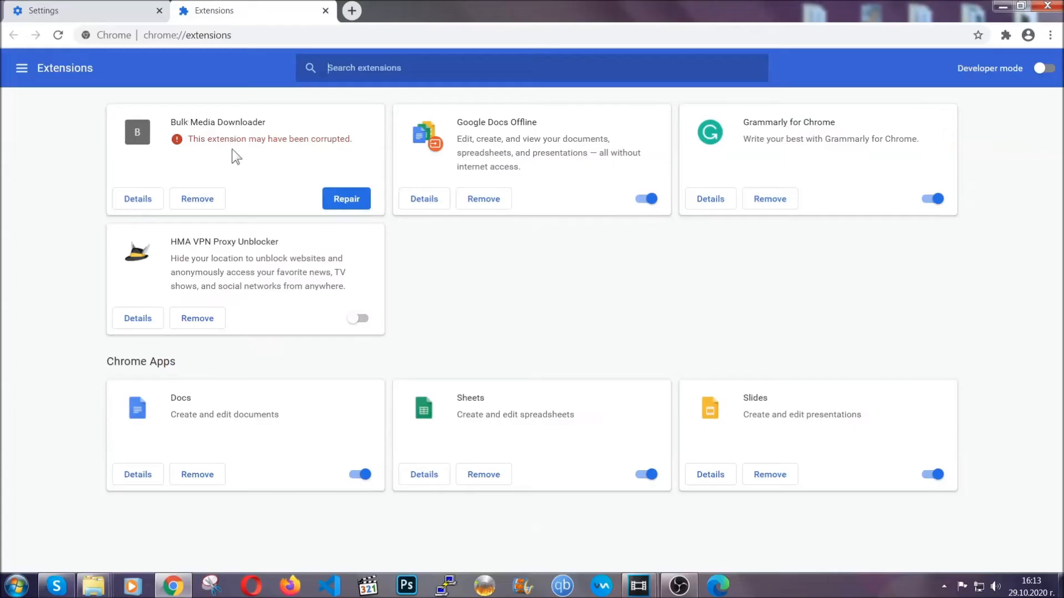
left_click(198, 198)
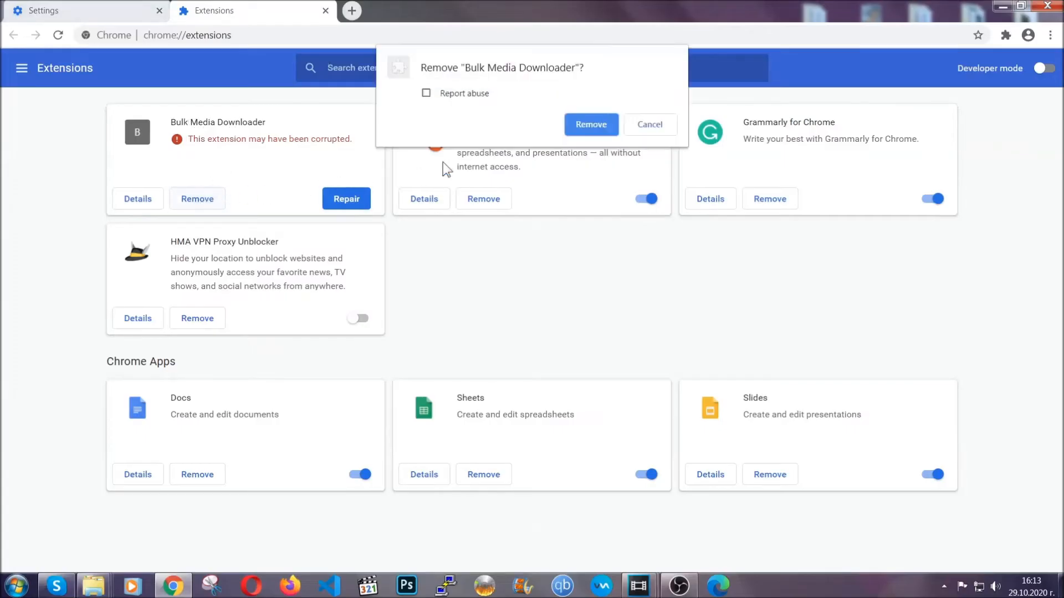
left_click(591, 124)
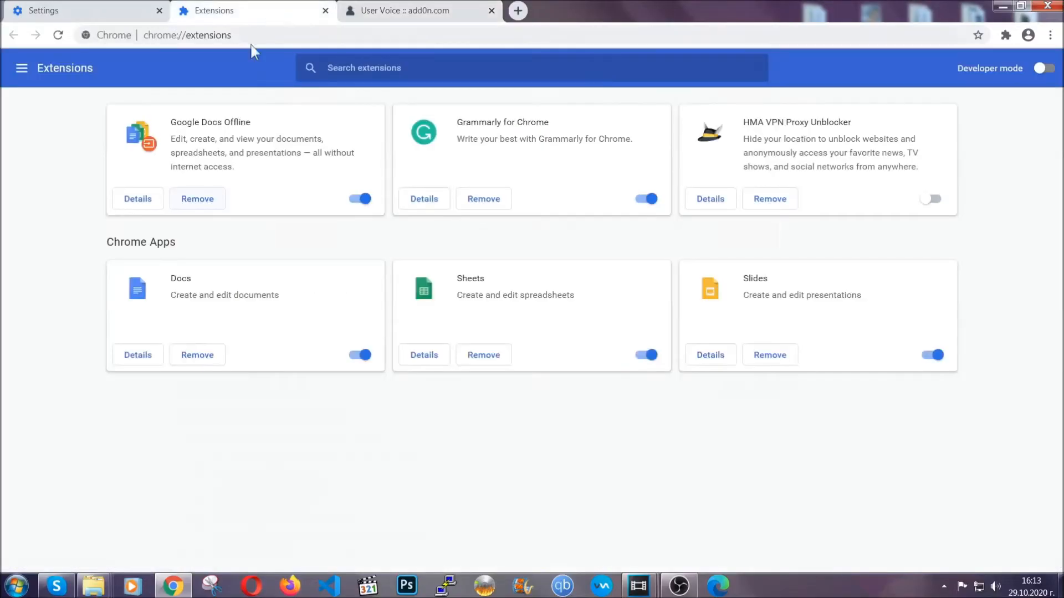
left_click(491, 10)
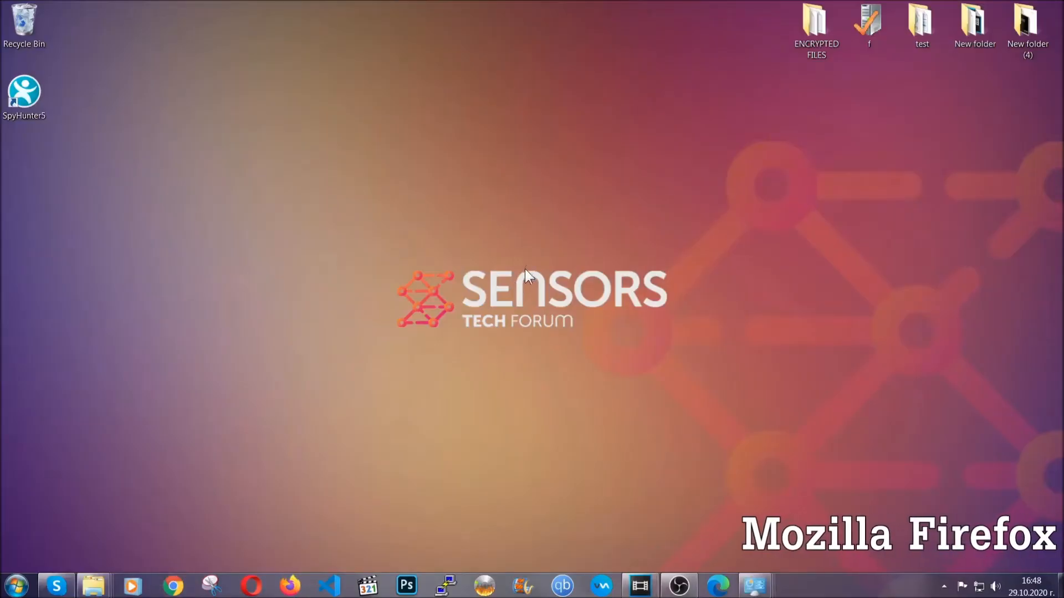
- Launch Firefox and go to about:support
left_click(289, 585)
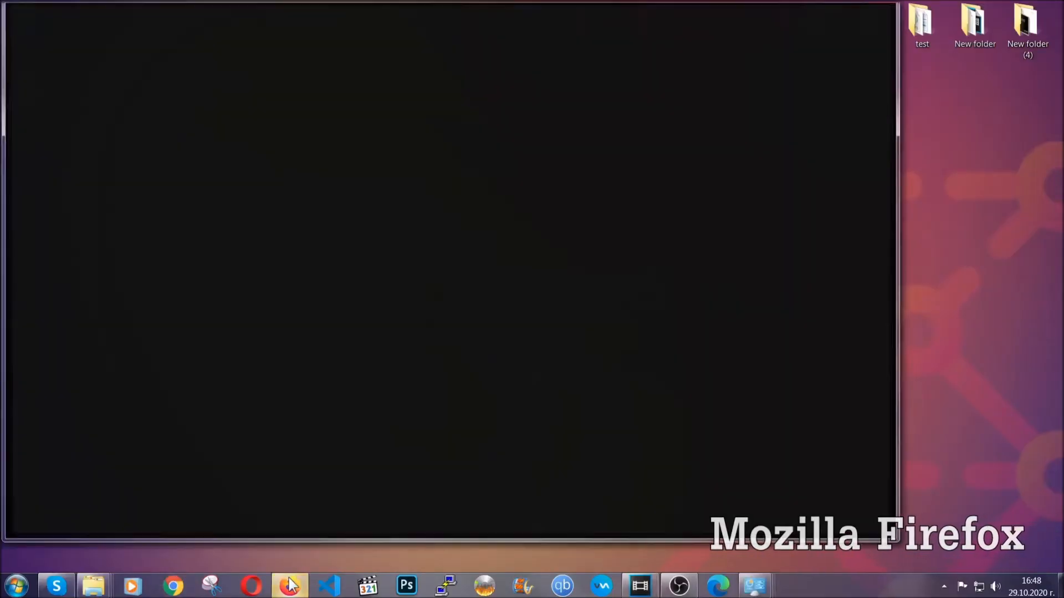
left_click(289, 585)
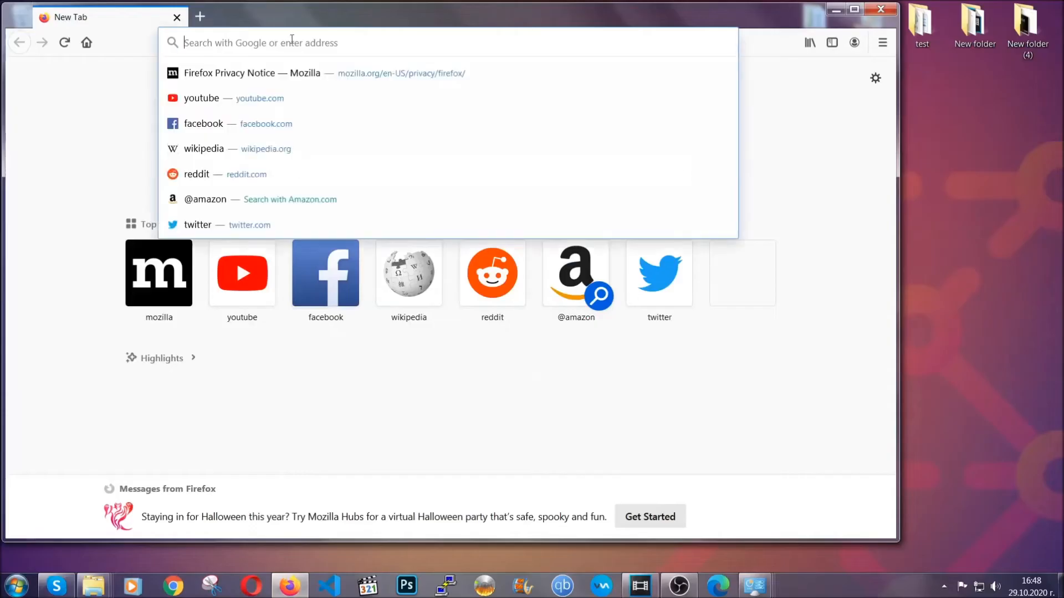
type("about")
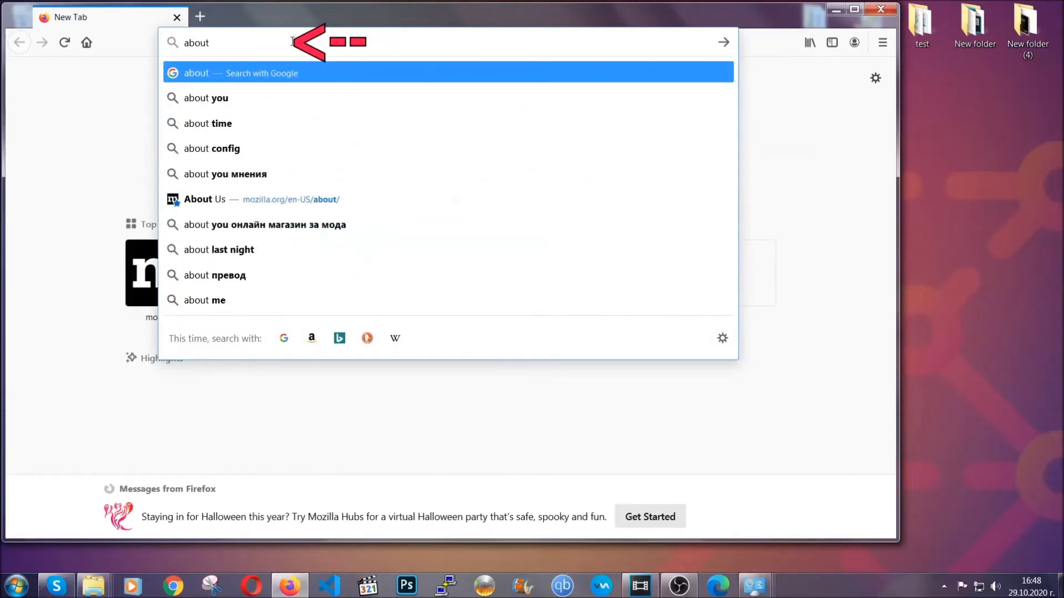
type(":support")
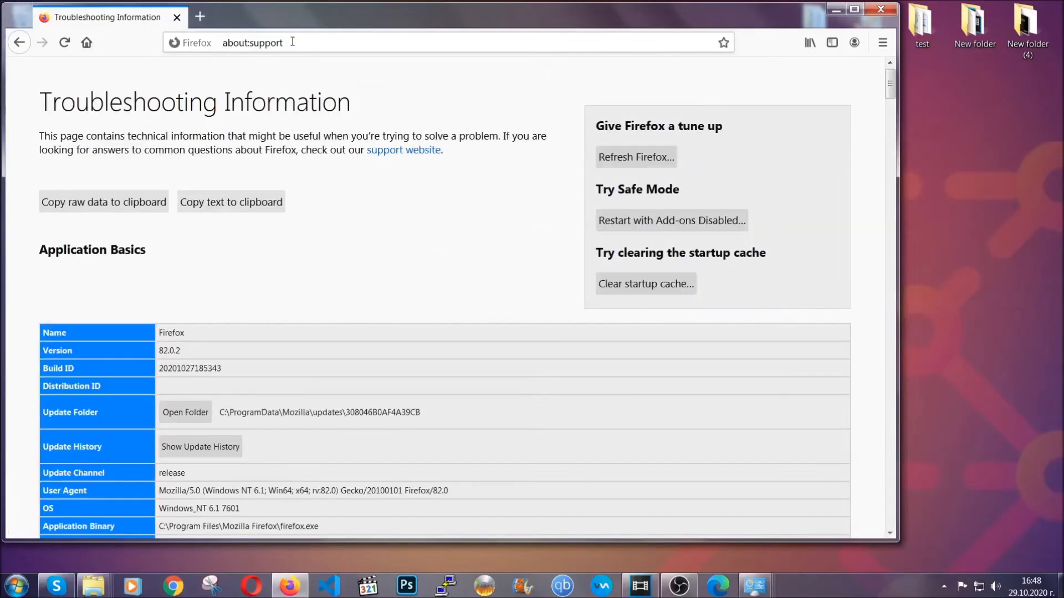
mouse_move(396, 228)
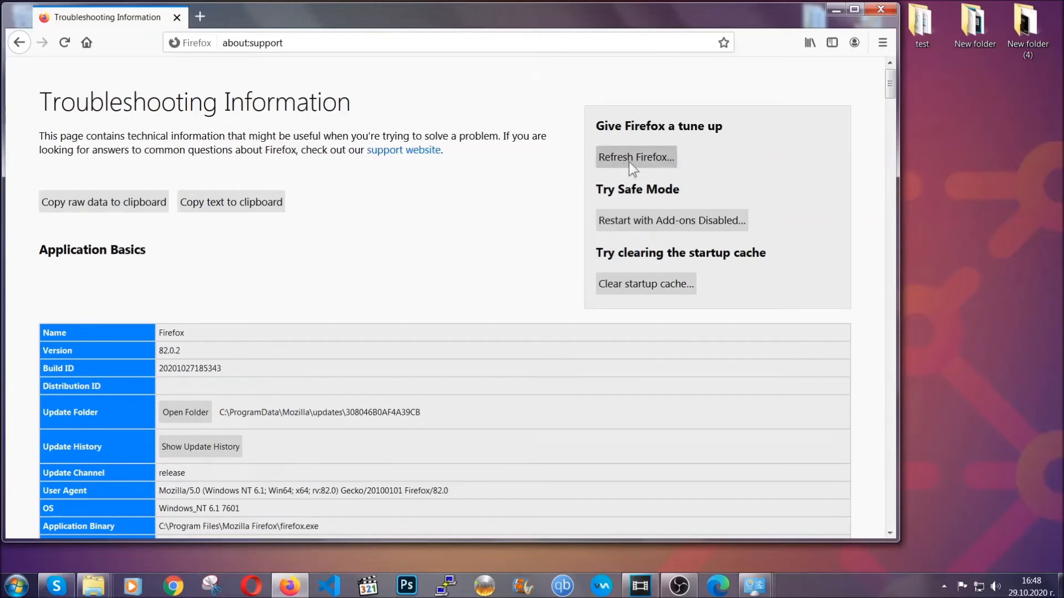
- Refresh Firefox, close the import summary and select the Old Firefox Data folder on the desktop
left_click(635, 156)
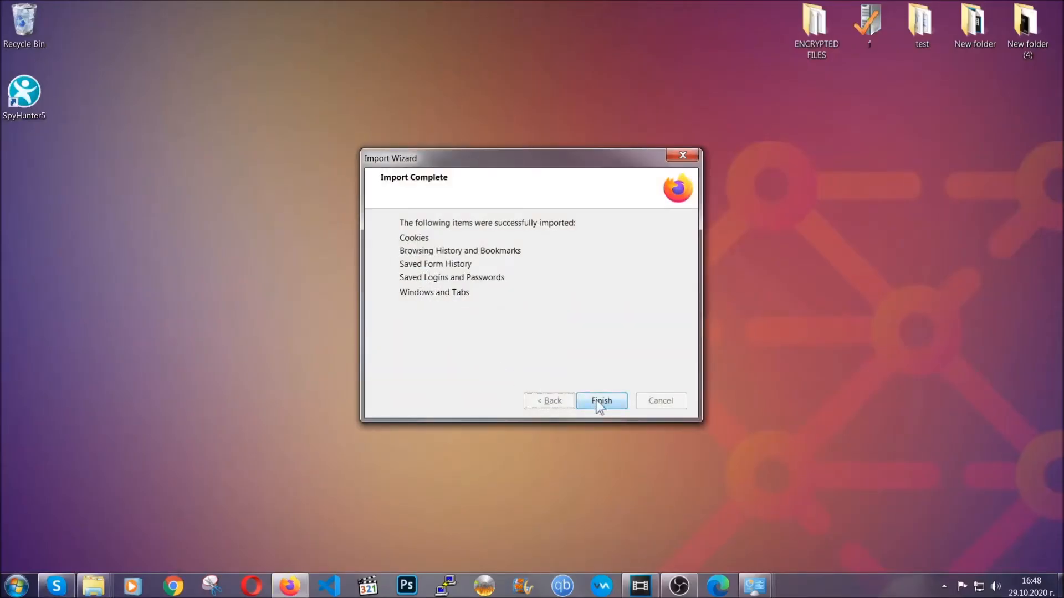
left_click(600, 400)
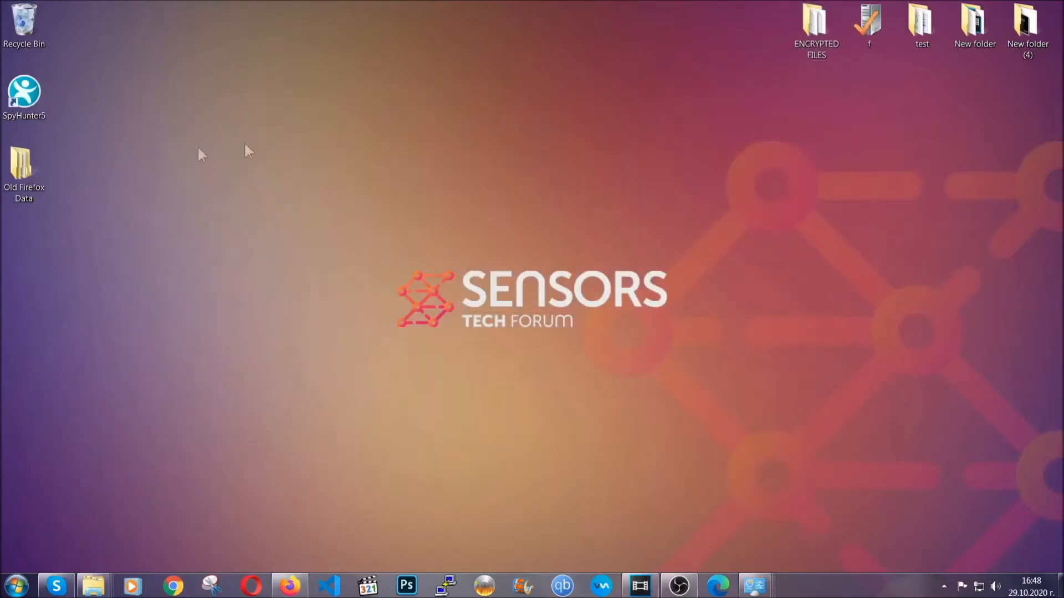
left_click(23, 166)
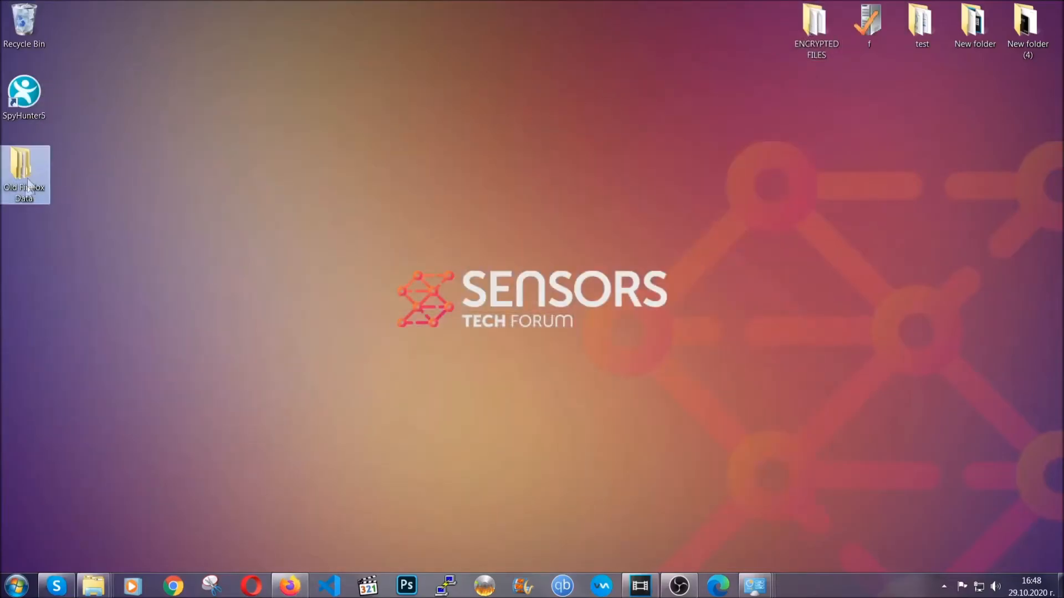
mouse_move(23, 173)
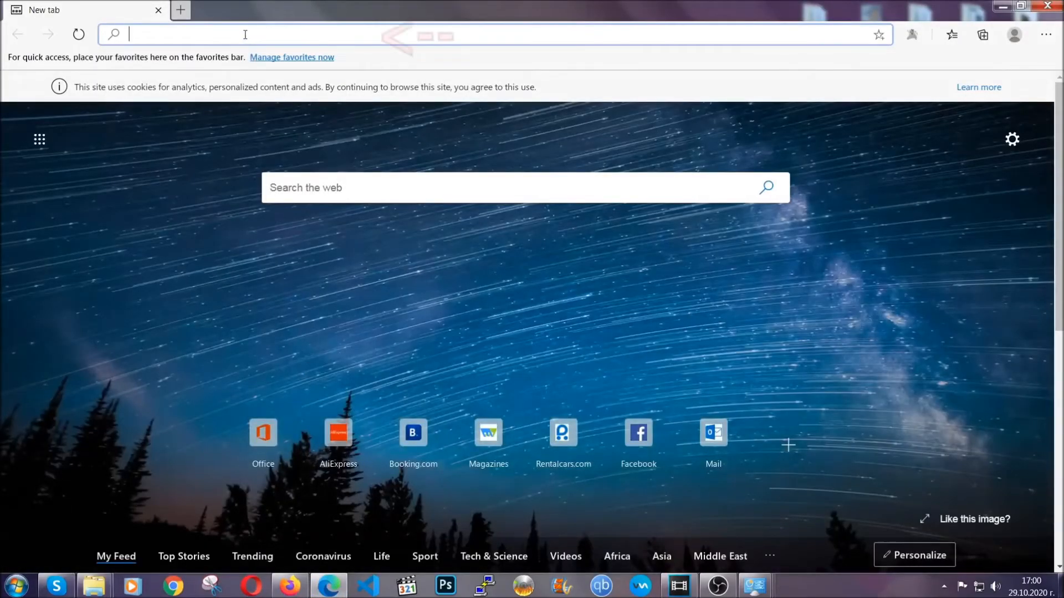
- Go to Edge's Clear browsing data settings, set All time, keep Passwords unchecked, and clear now
type("edge://version")
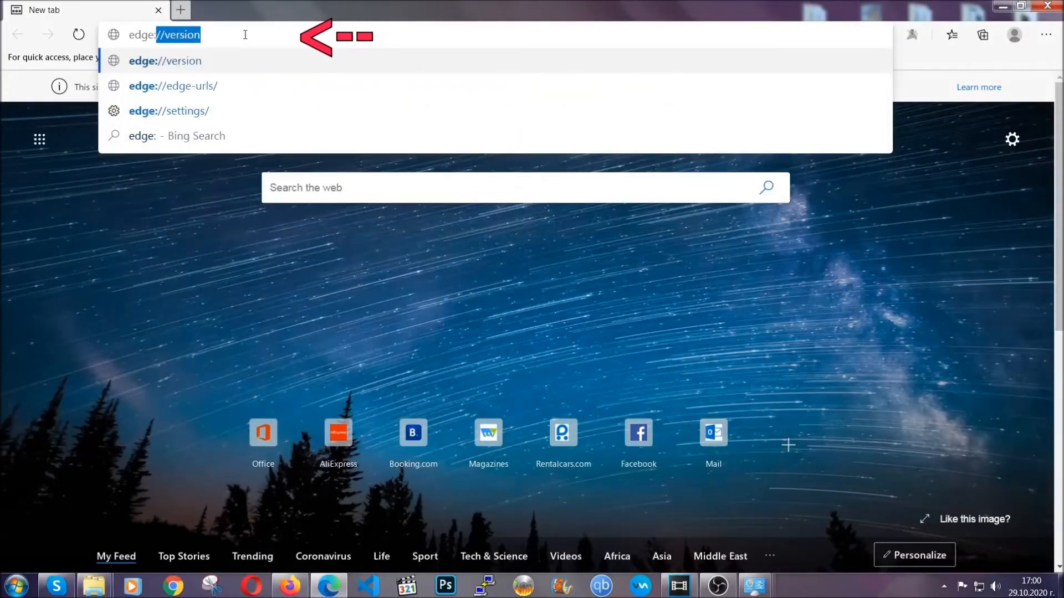
type("edge://settings/clearBrowserData")
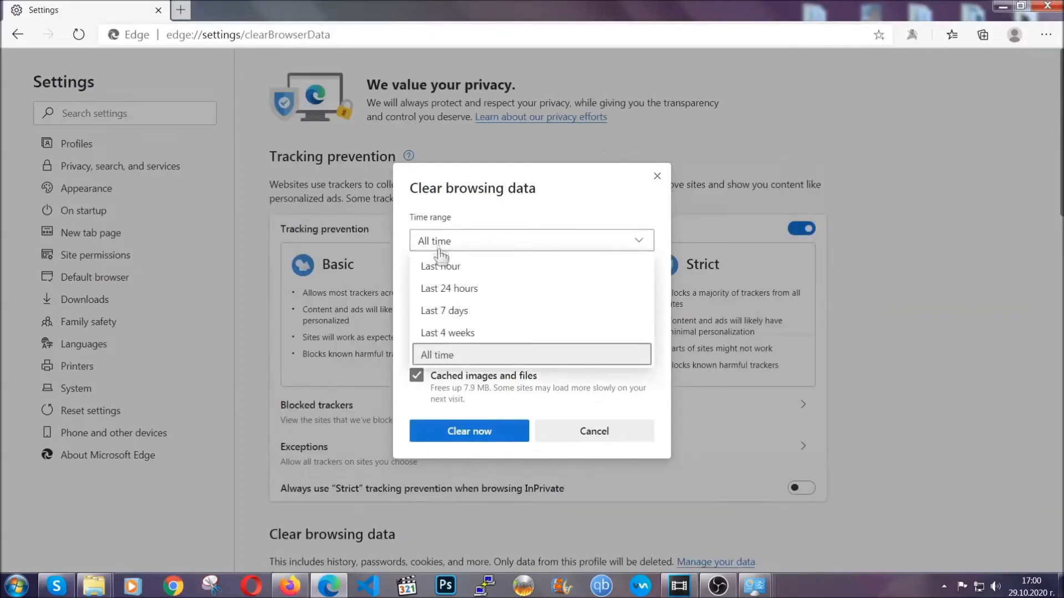
left_click(530, 355)
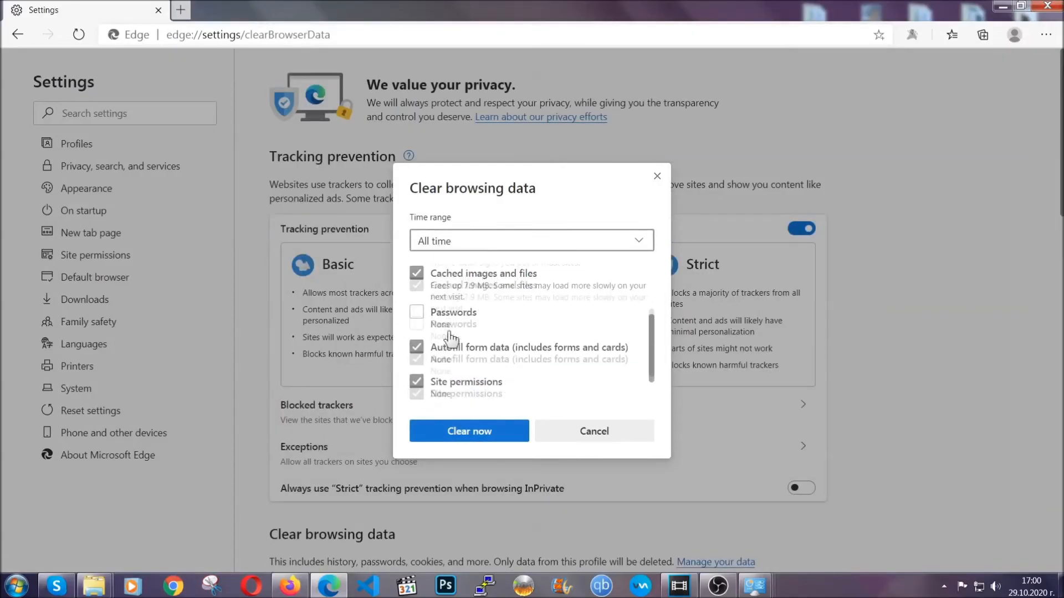
scroll("down", 3)
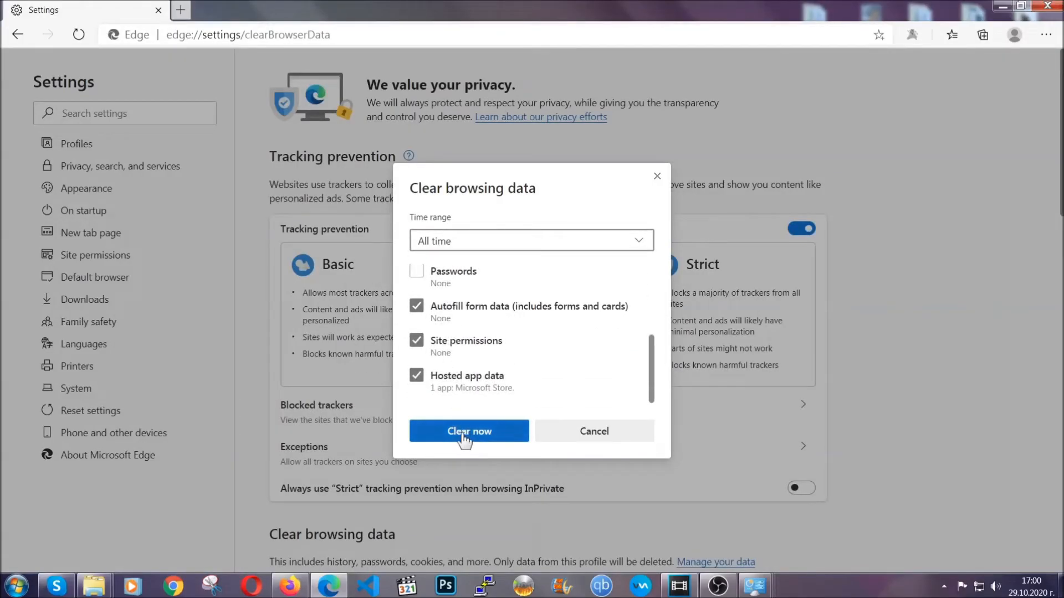
left_click(467, 431)
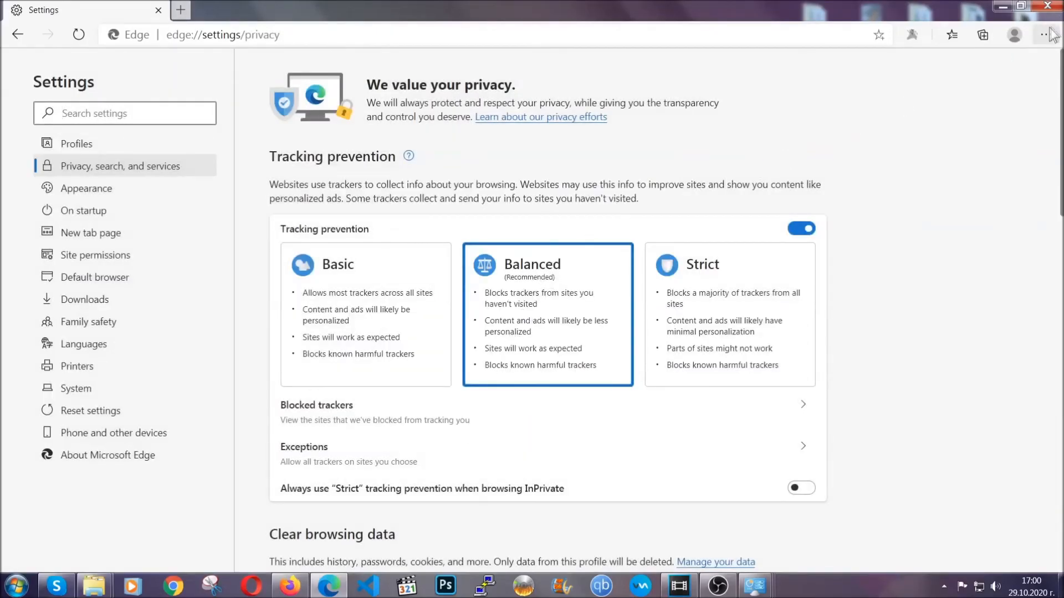
- Remove Edge's Chinese-named extension via the Extensions menu, confirm it, and close Edge
left_click(1045, 35)
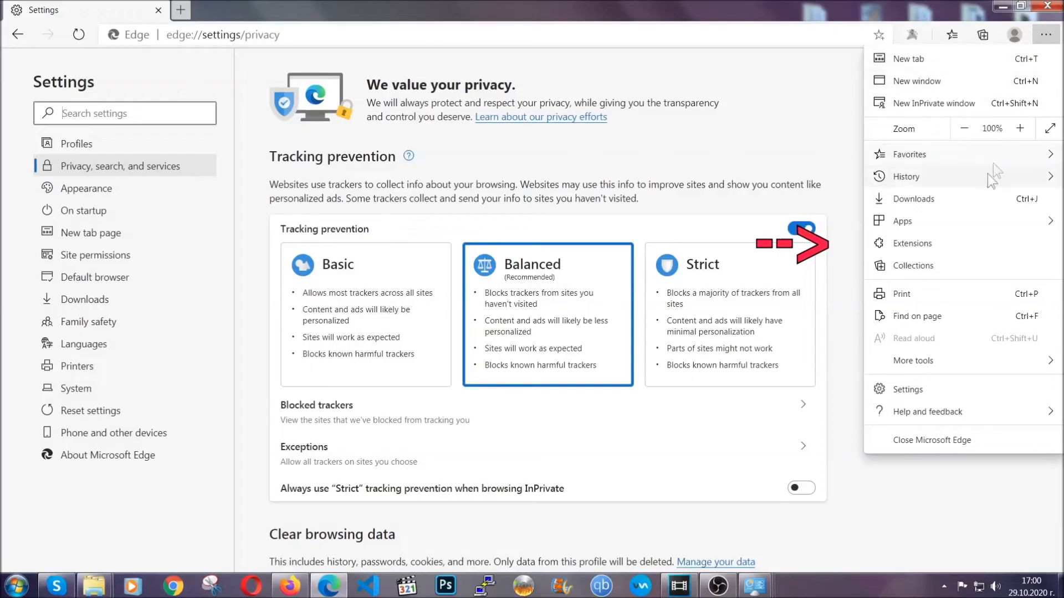
left_click(911, 243)
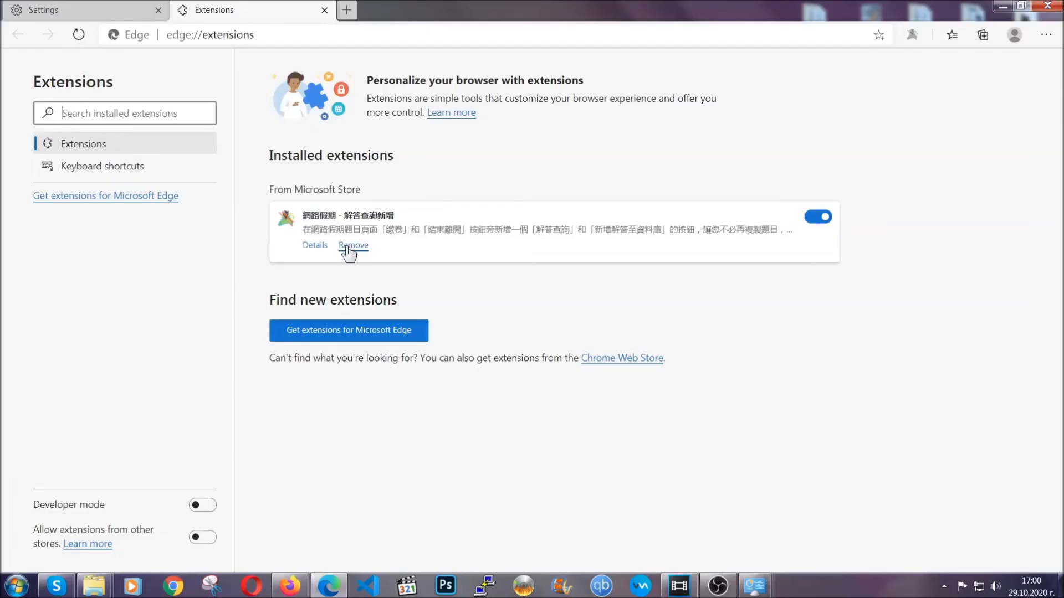
left_click(353, 245)
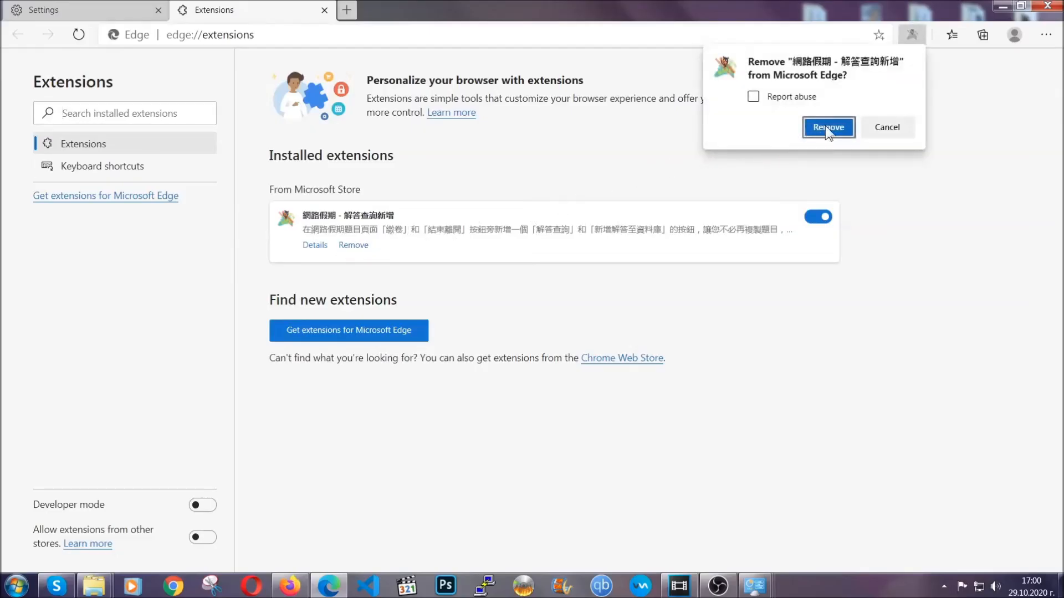
left_click(826, 127)
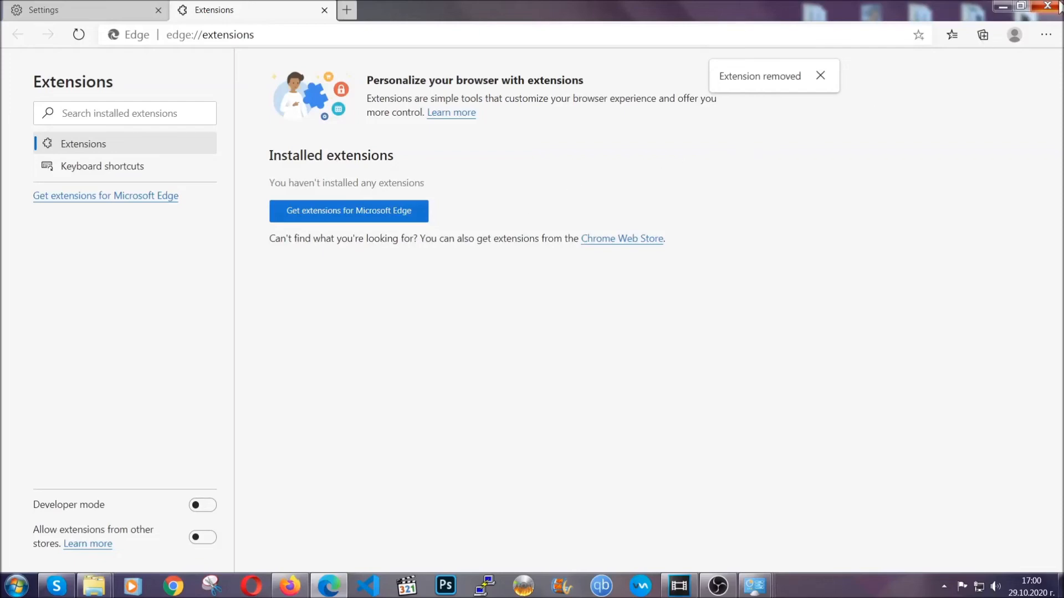
left_click(1045, 7)
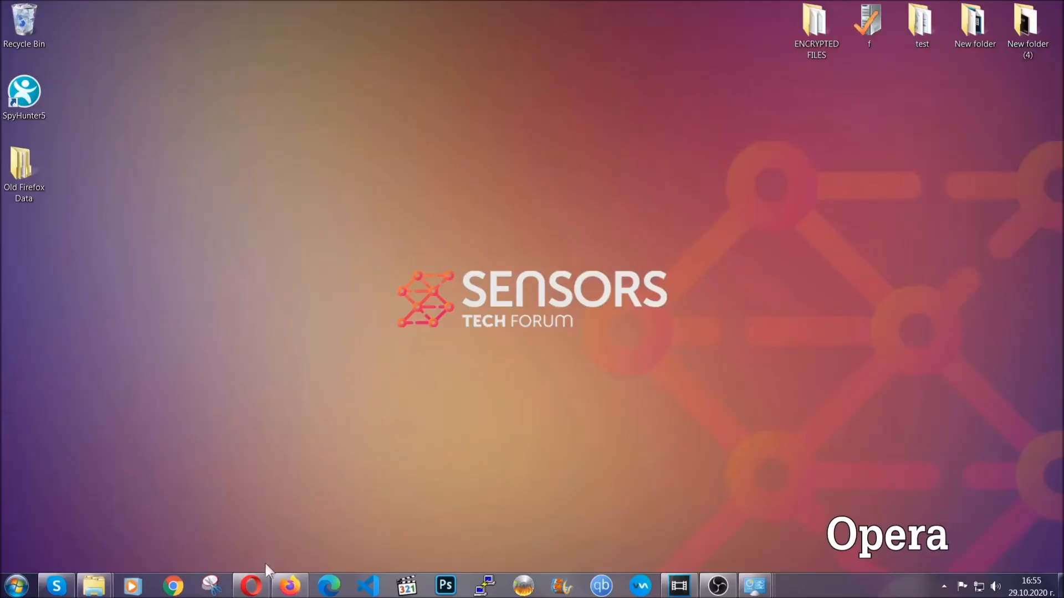
- Launch Opera and go to opera://settings/clearBrowserData to reach the Clear browsing data dialog
left_click(250, 585)
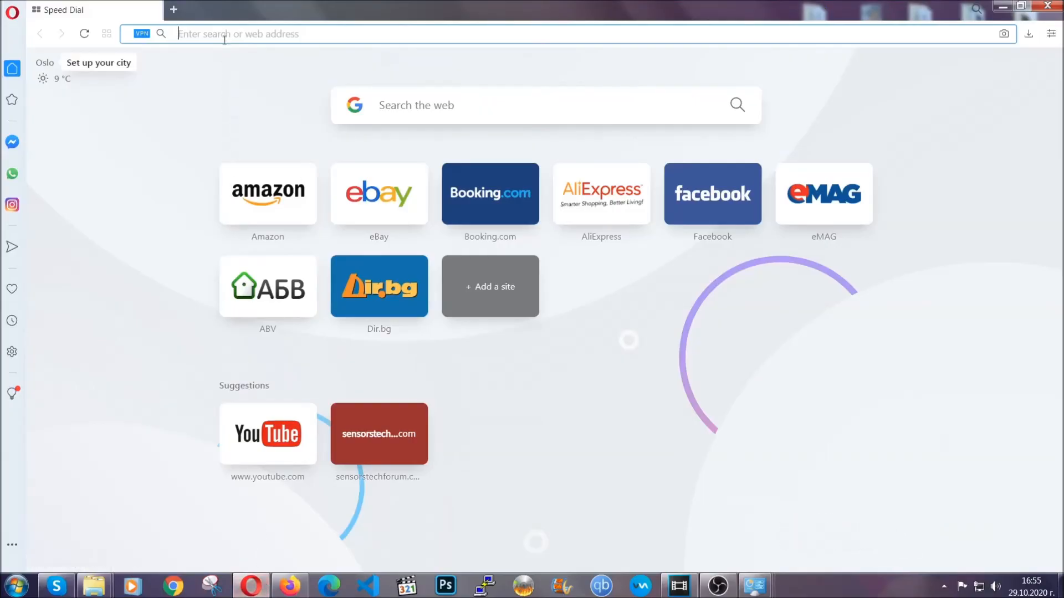
type("opera://se")
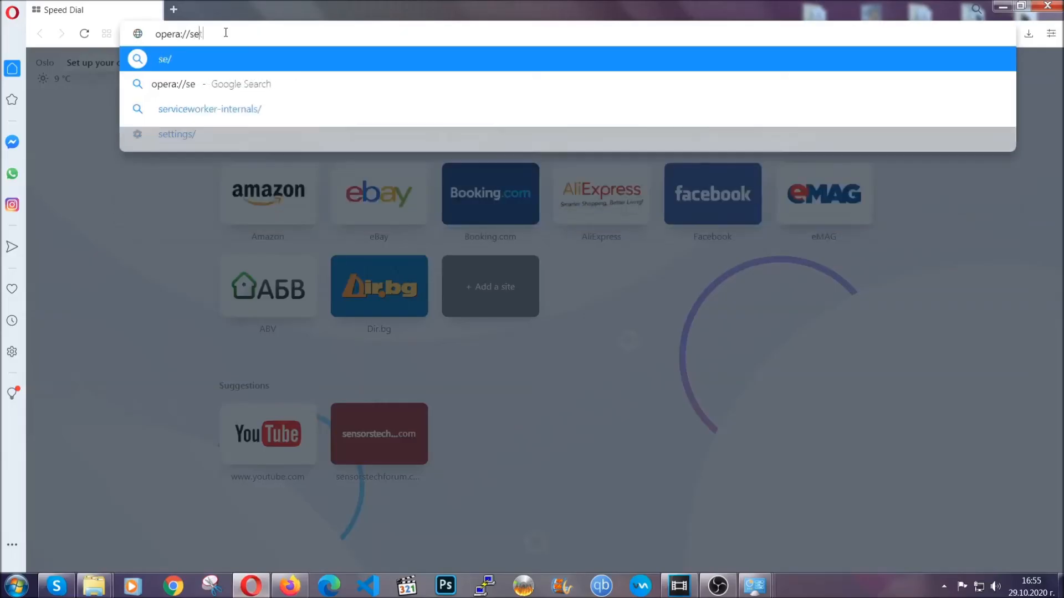
type("ttings/c")
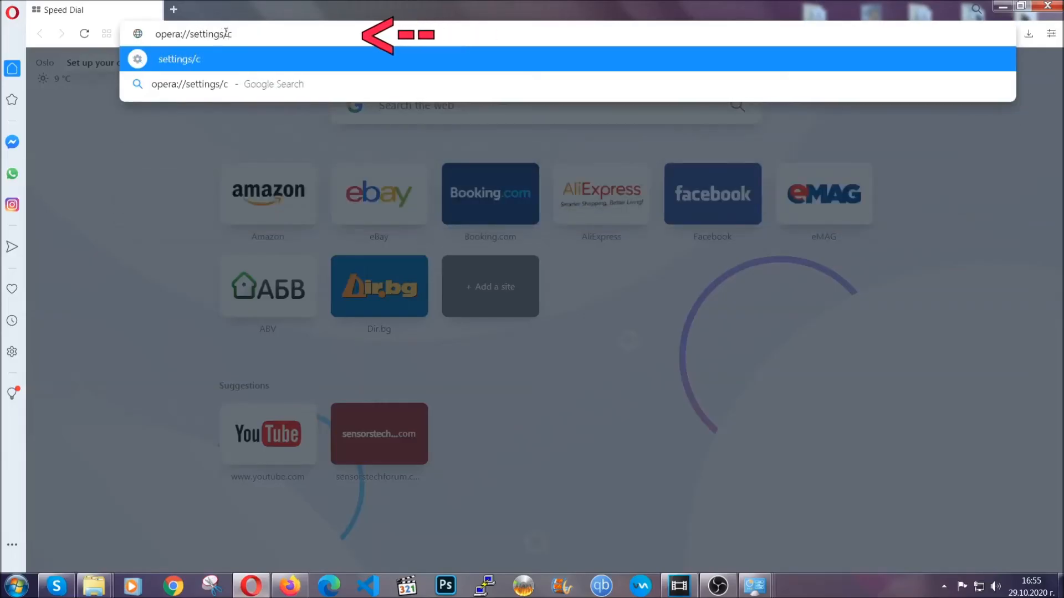
type("learBr")
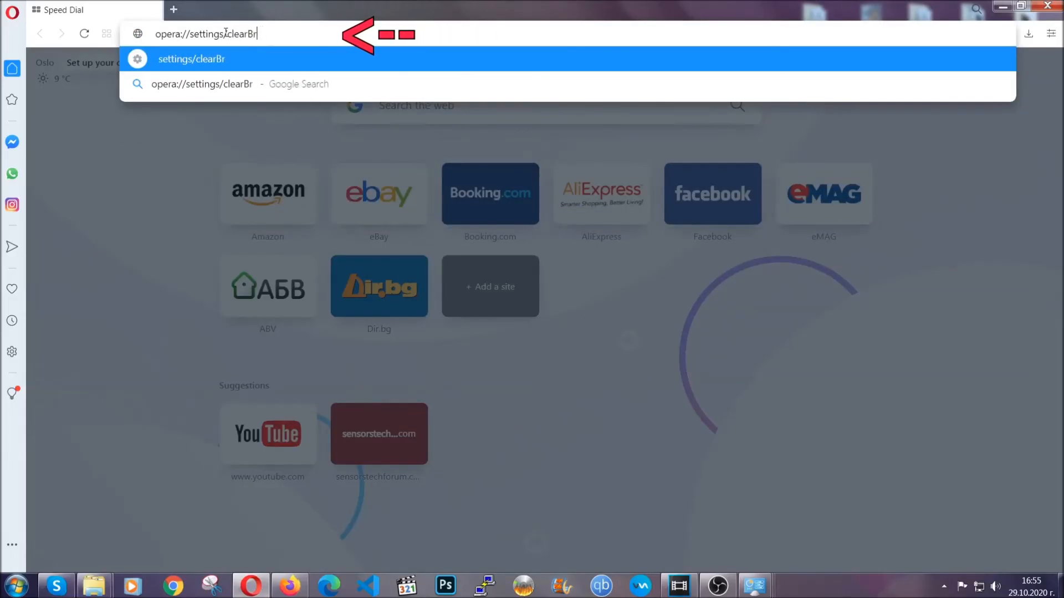
type("owserData")
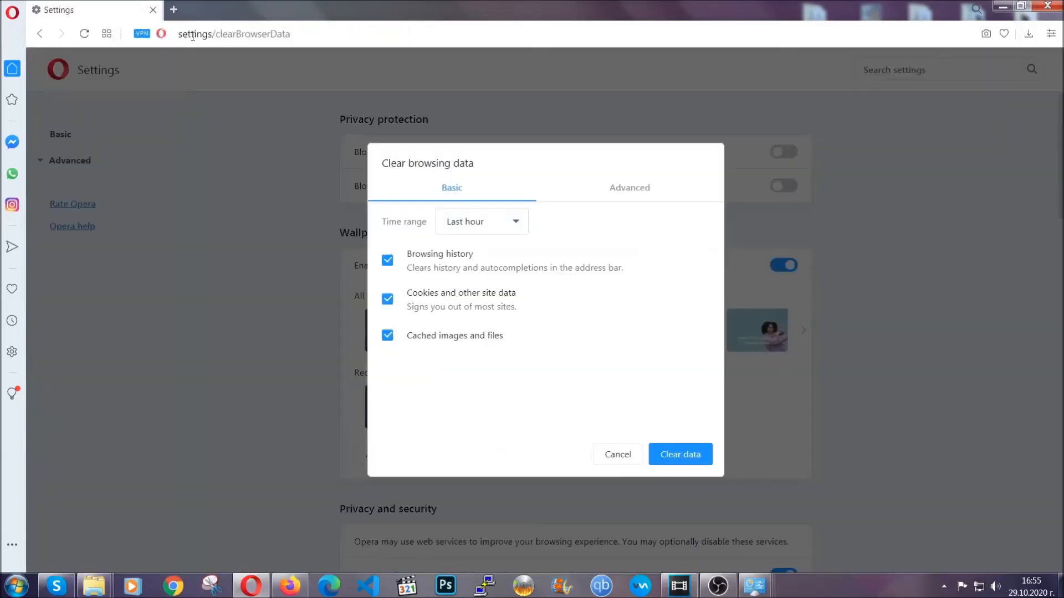
mouse_move(627, 191)
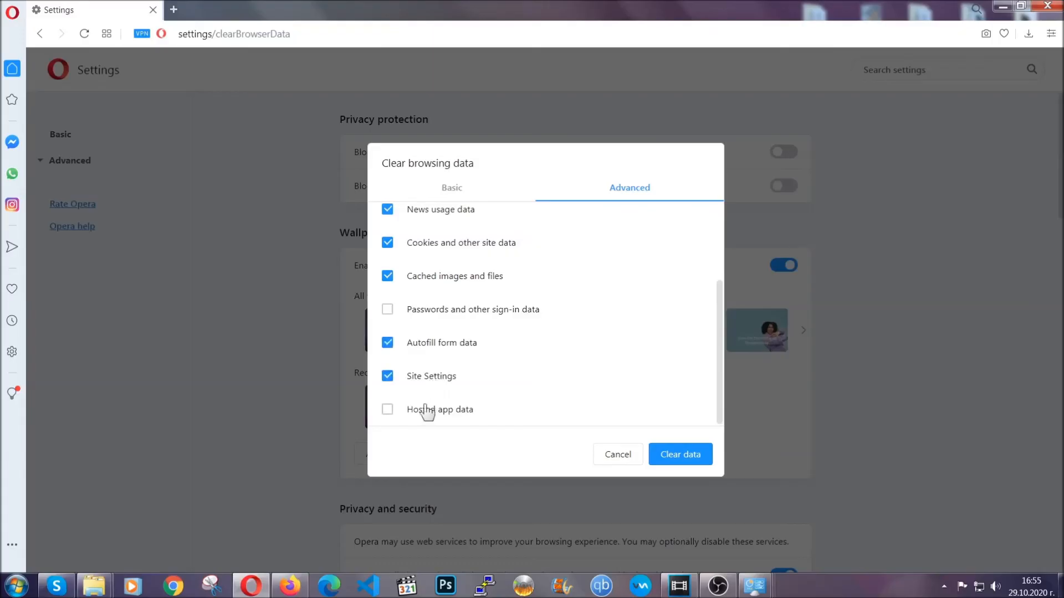
- Tick Hosted app data, leave Passwords unchecked, and clear the selected browsing data
left_click(387, 409)
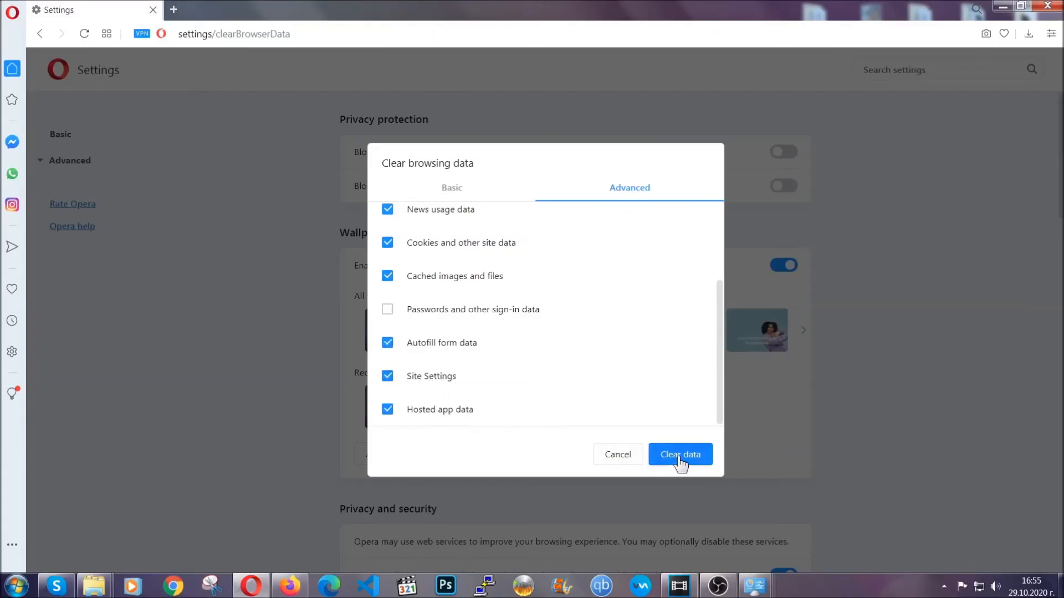
left_click(679, 455)
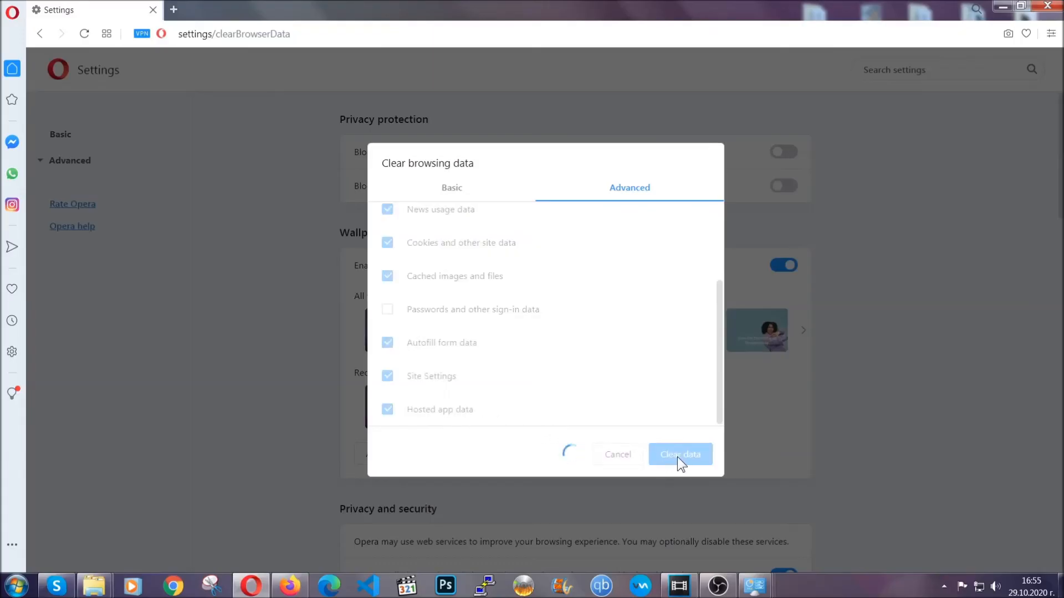
left_click(680, 455)
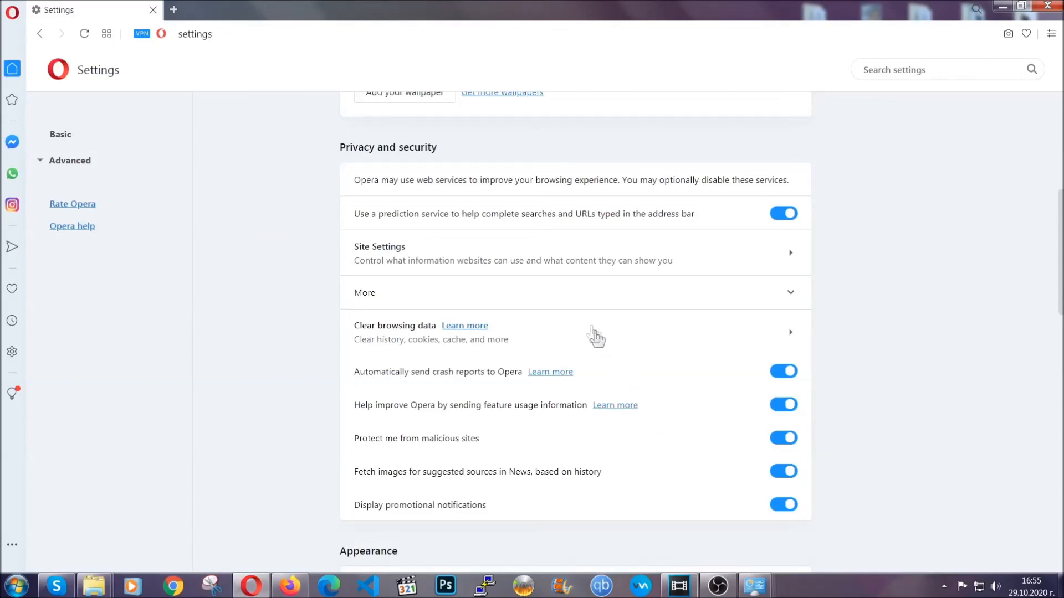
mouse_move(690, 258)
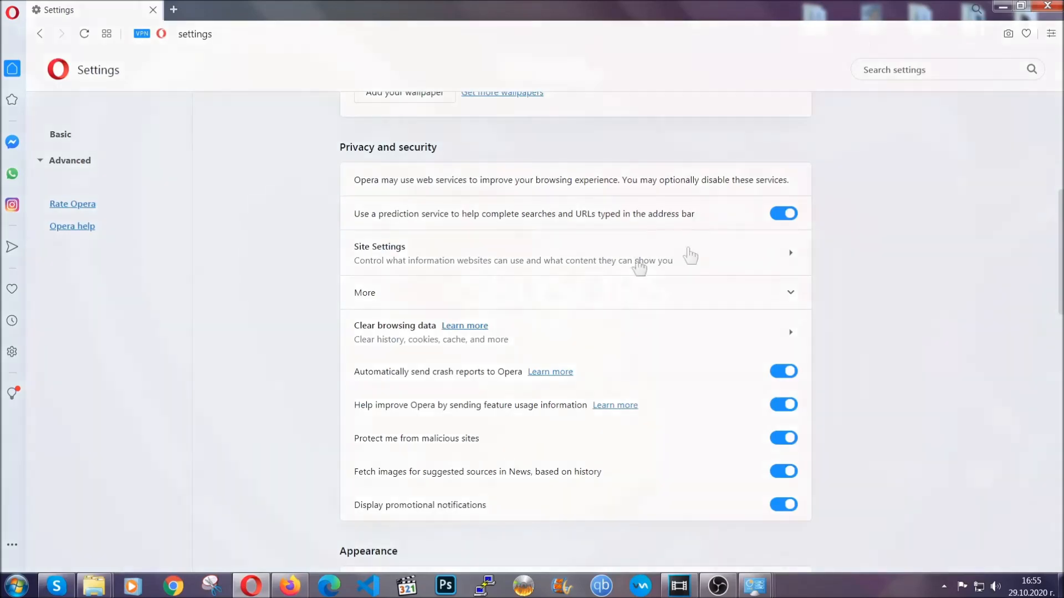